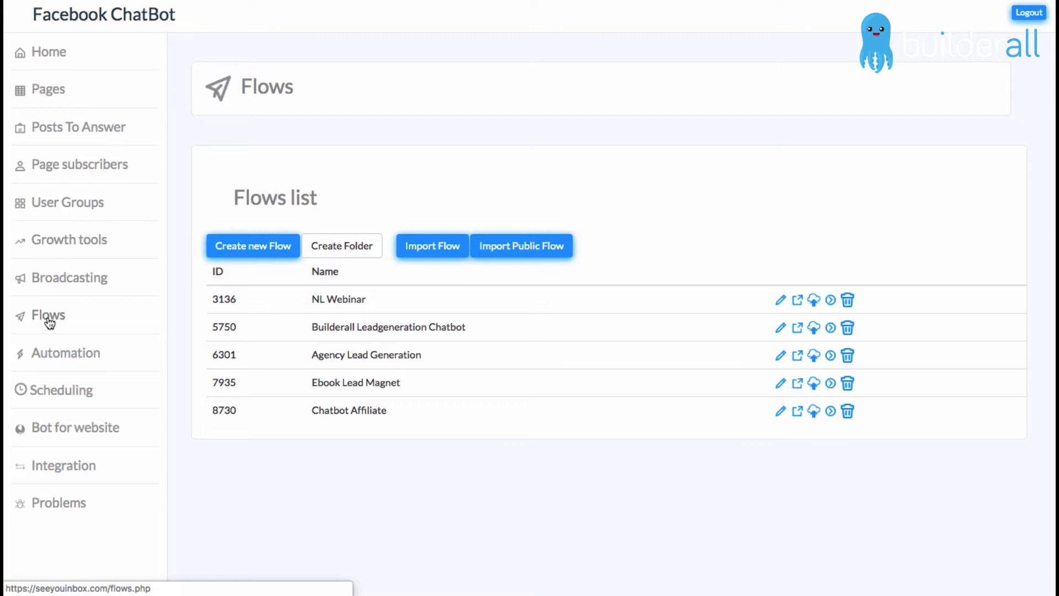
pyautogui.moveTo(493, 188)
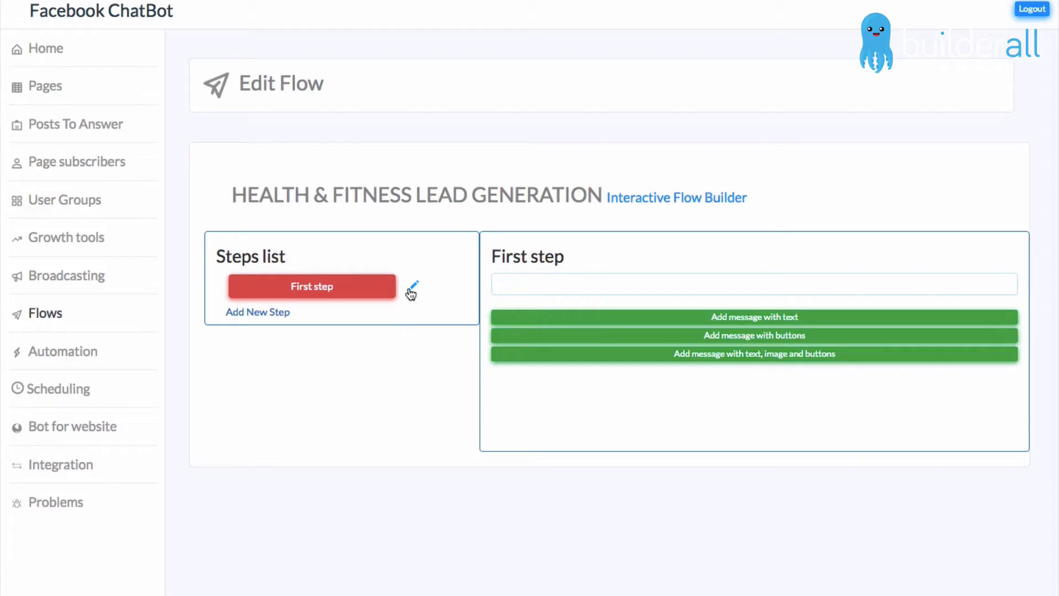
# Step: Rename the flow's default 'First step' to 'Welcome' in the Edit step name dialog
pyautogui.click(412, 284)
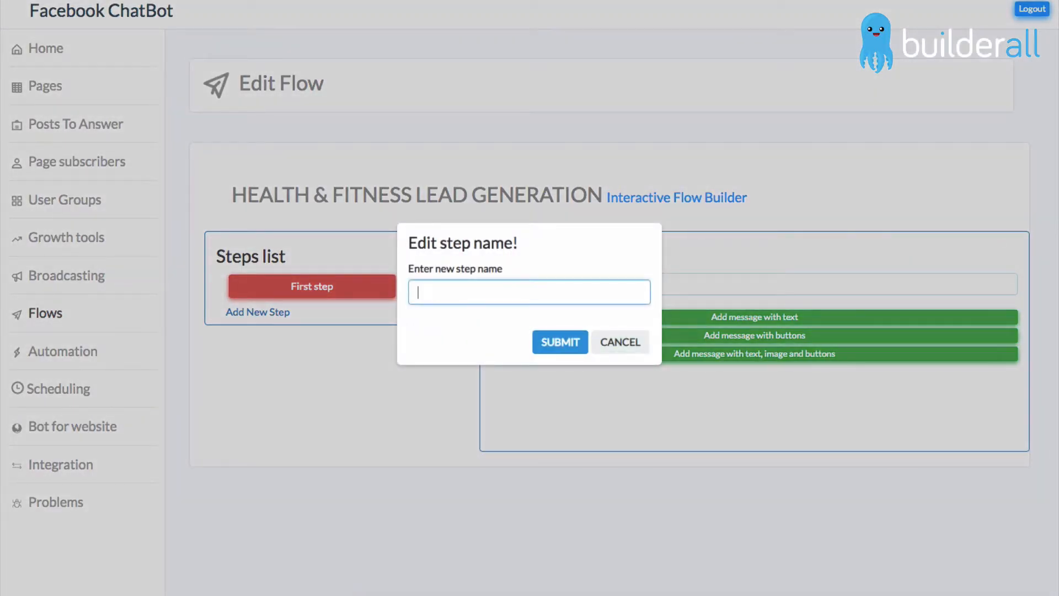
pyautogui.write('EELC')
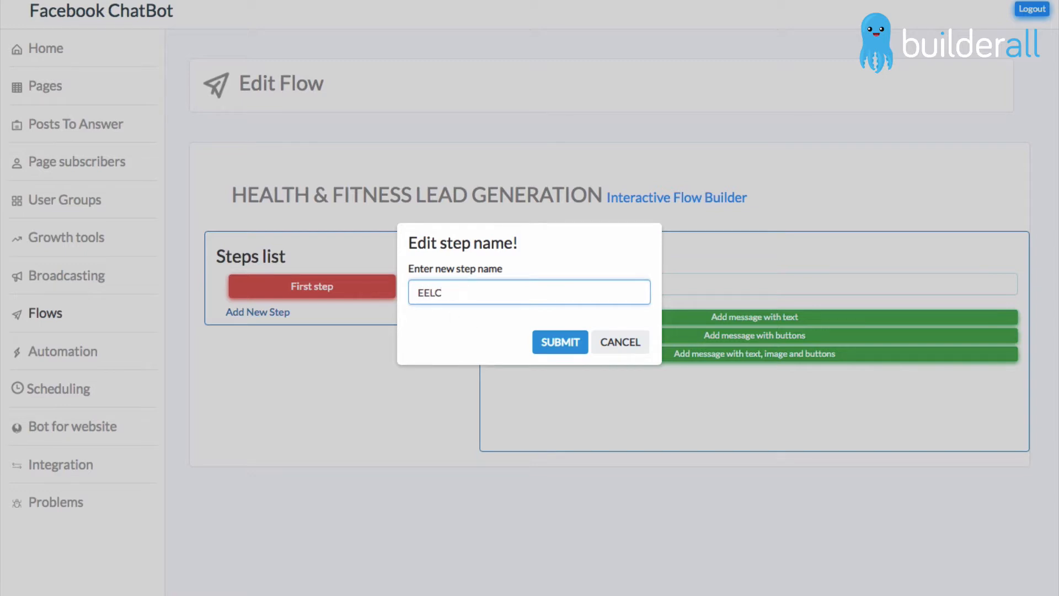
pyautogui.write('Wel')
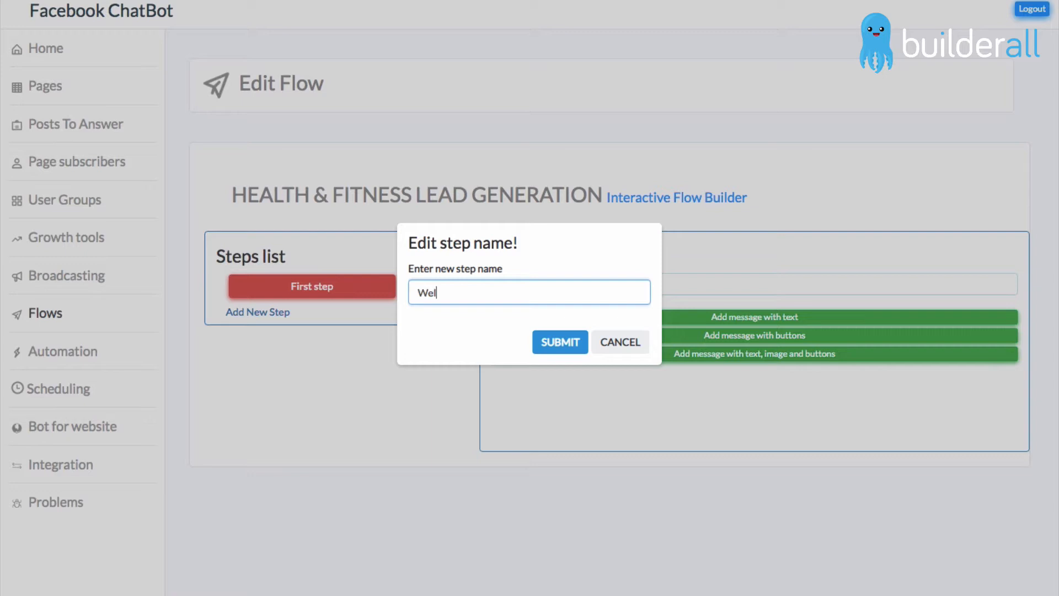
pyautogui.click(559, 341)
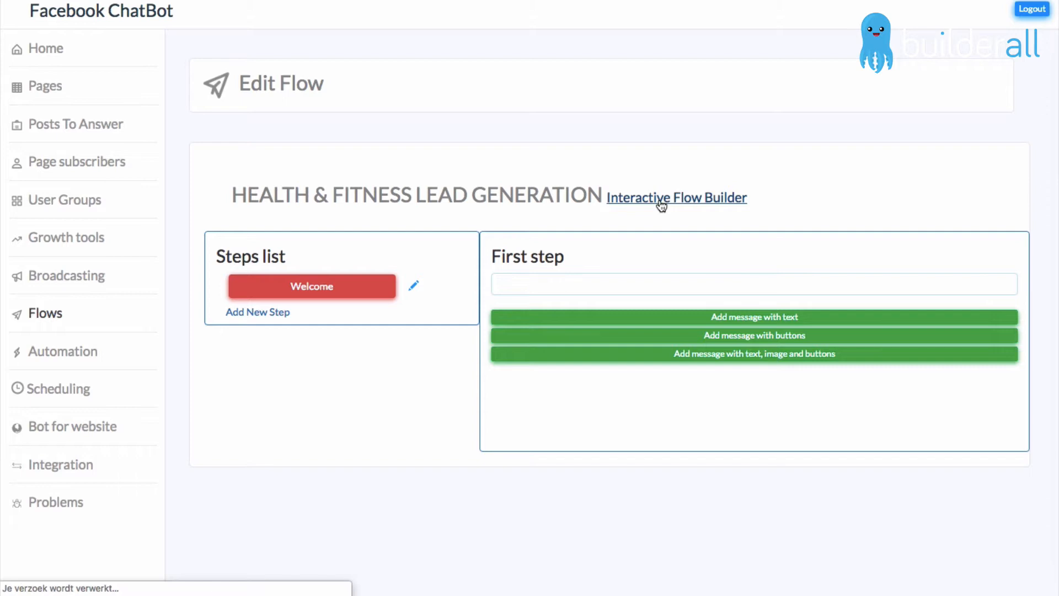
# Step: Switch to the Interactive Flow Builder, move the Welcome card lower, and begin adding its message
pyautogui.click(677, 197)
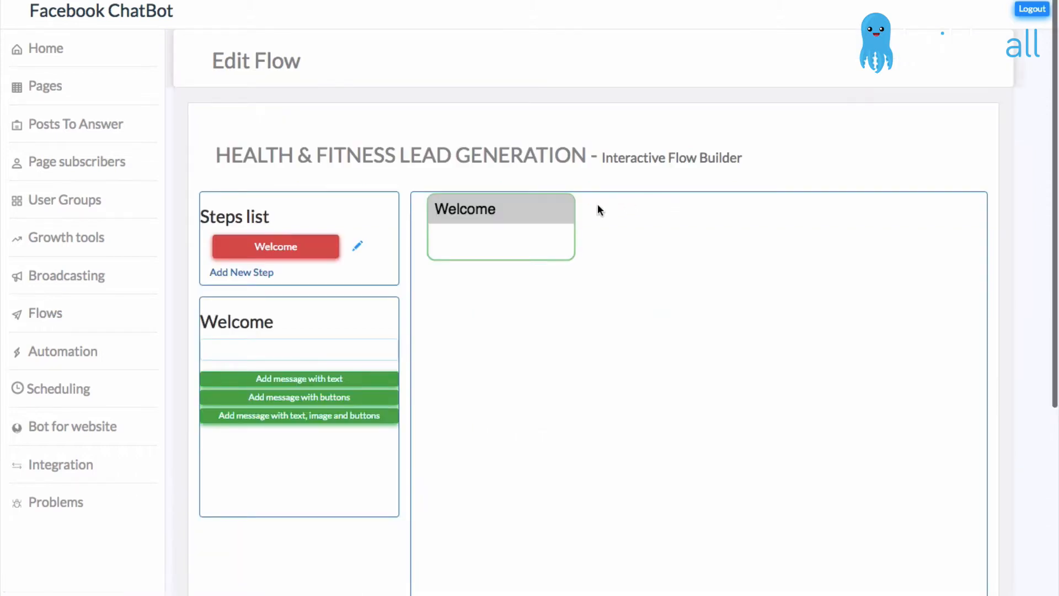
pyautogui.moveTo(500, 226); pyautogui.dragTo(531, 266)
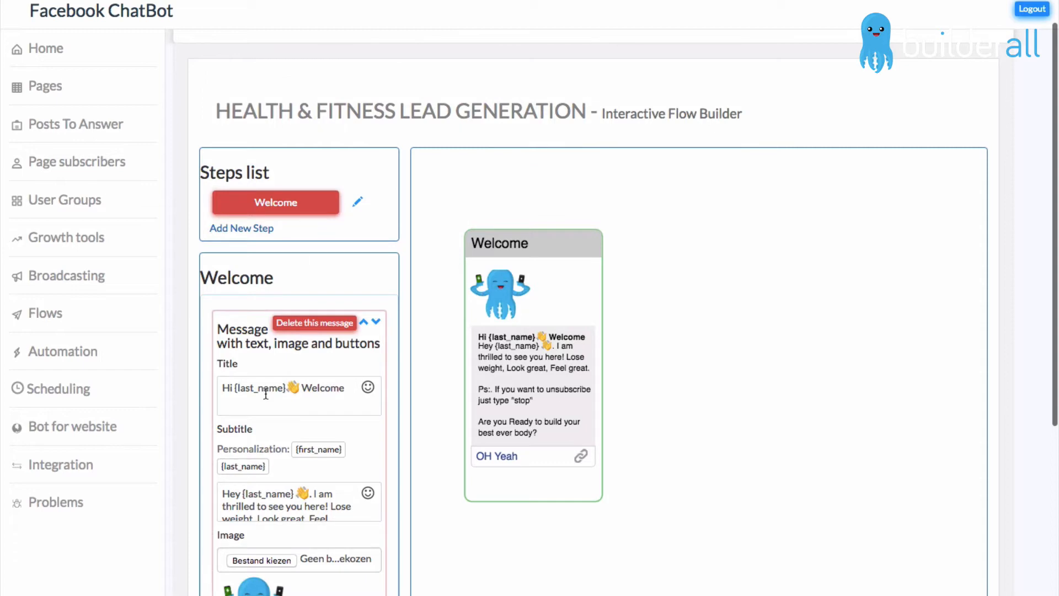
pyautogui.scroll(-3)
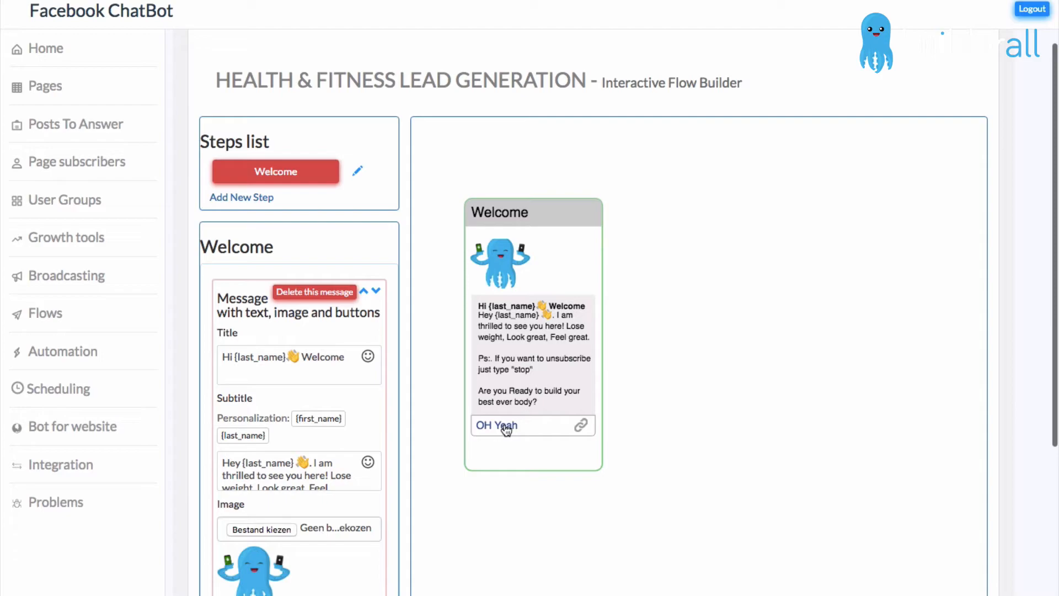
pyautogui.click(241, 196)
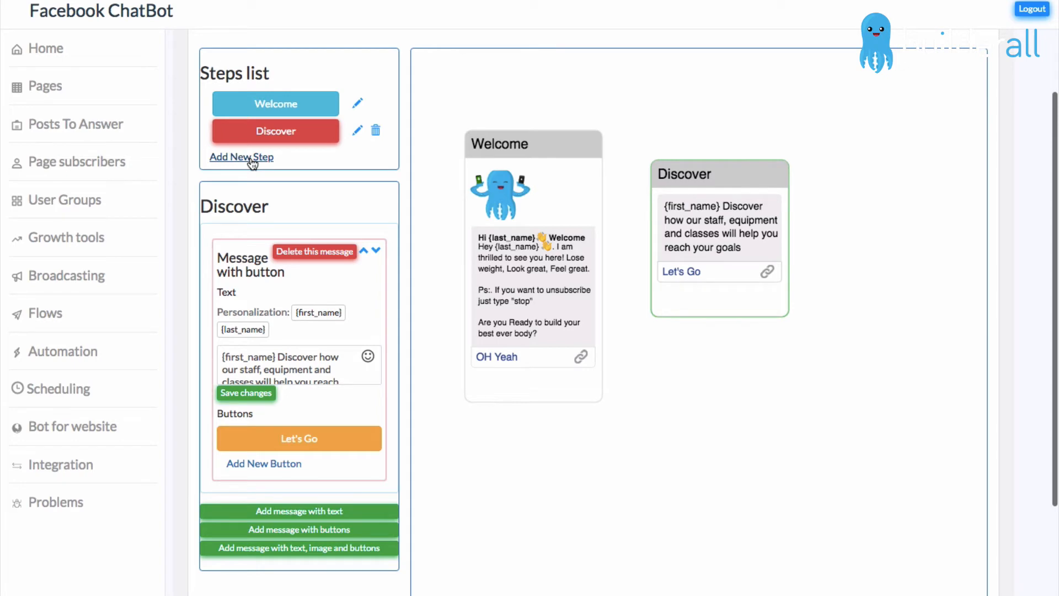
# Step: Add a new flow step named 'Lose weight'
pyautogui.click(241, 157)
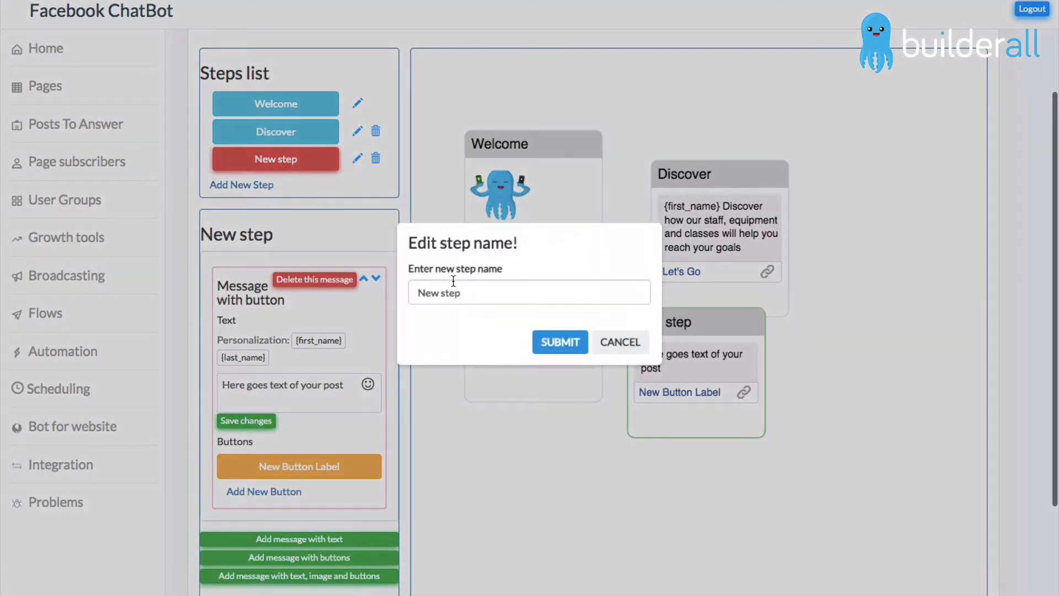
pyautogui.write('Lose weig')
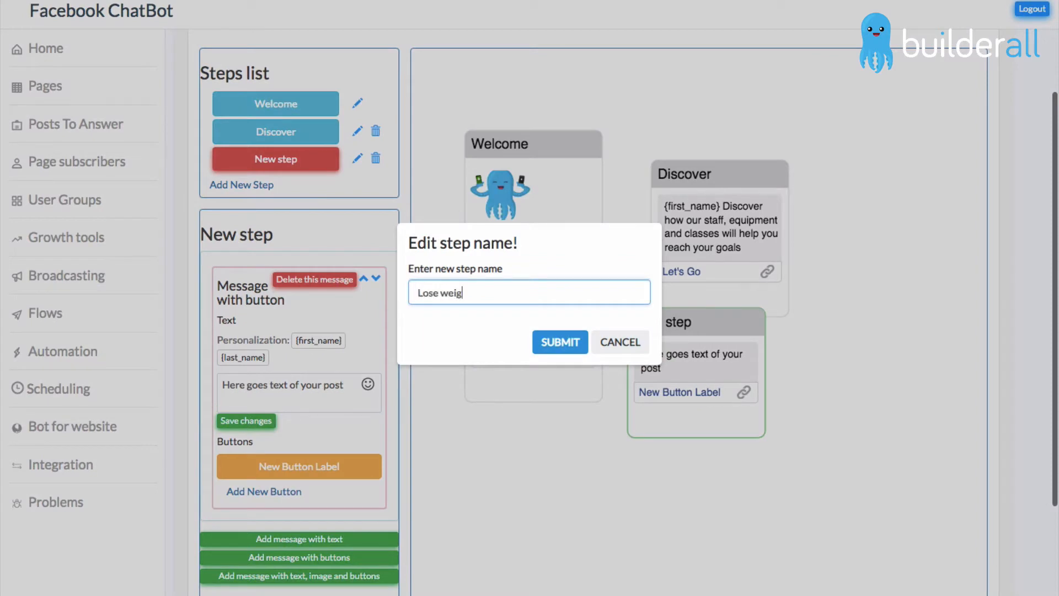
pyautogui.write('ht')
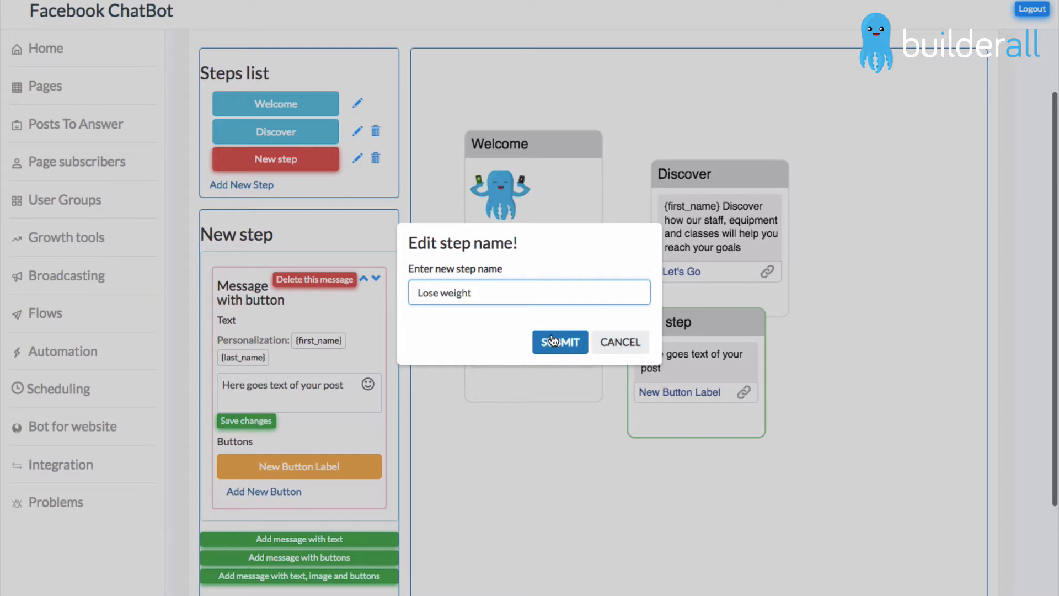
pyautogui.click(559, 342)
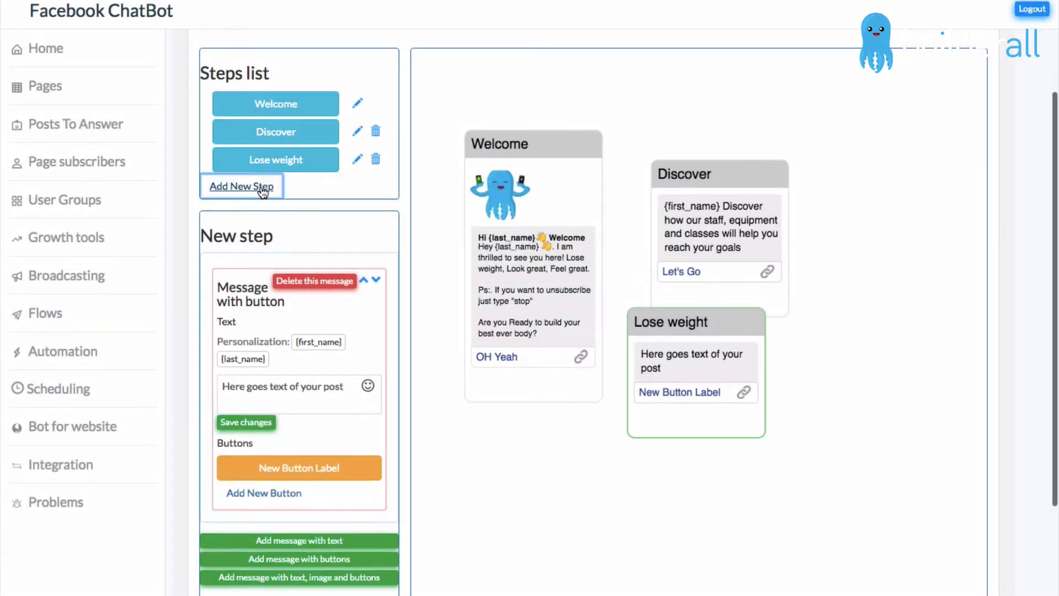
# Step: Add a 'Build muscles' step, then create one more new step
pyautogui.click(241, 186)
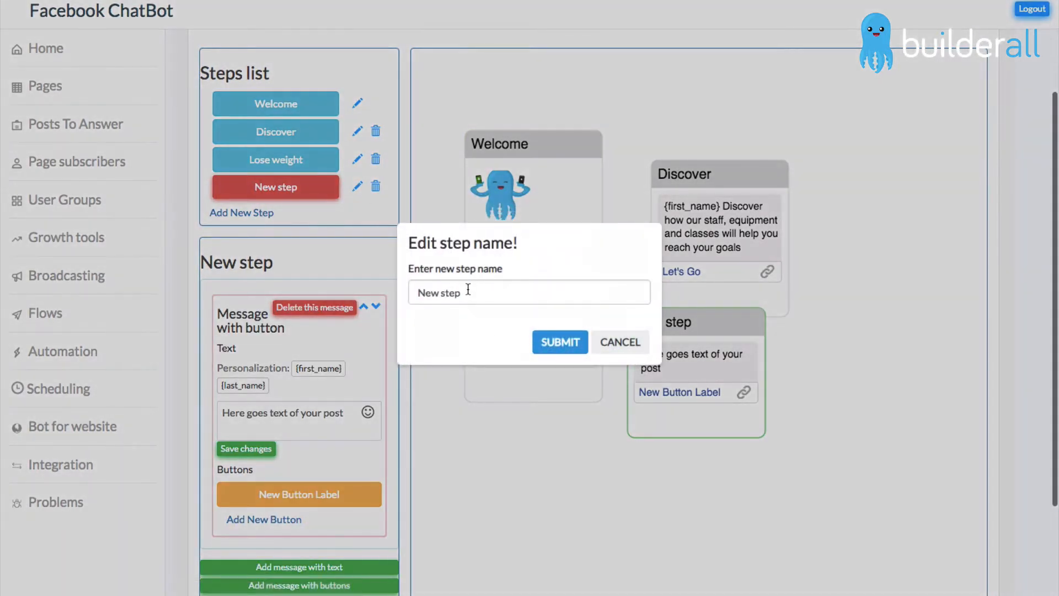
pyautogui.click(529, 291)
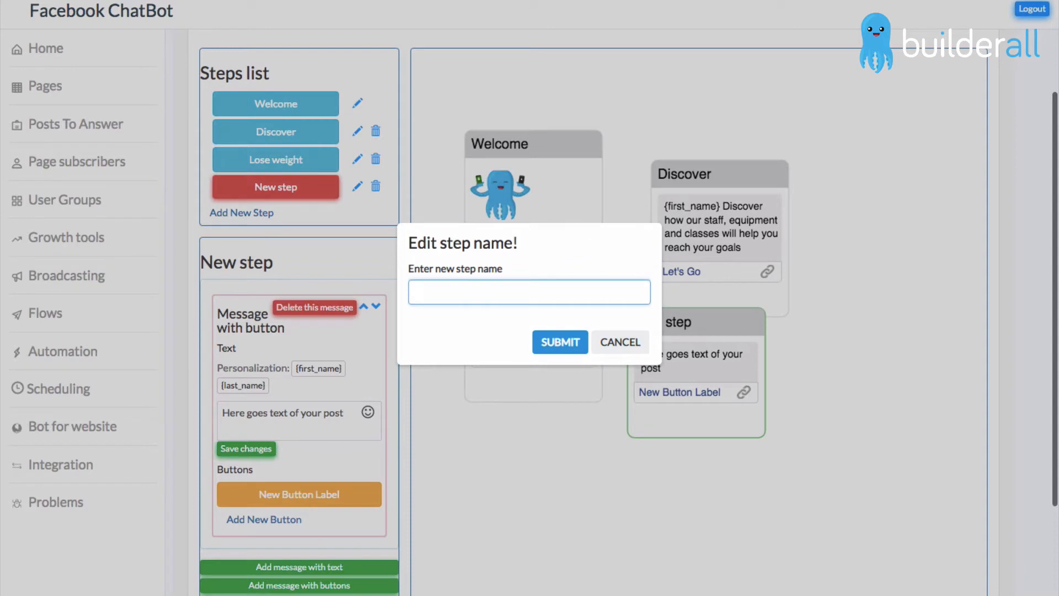
pyautogui.write('Build')
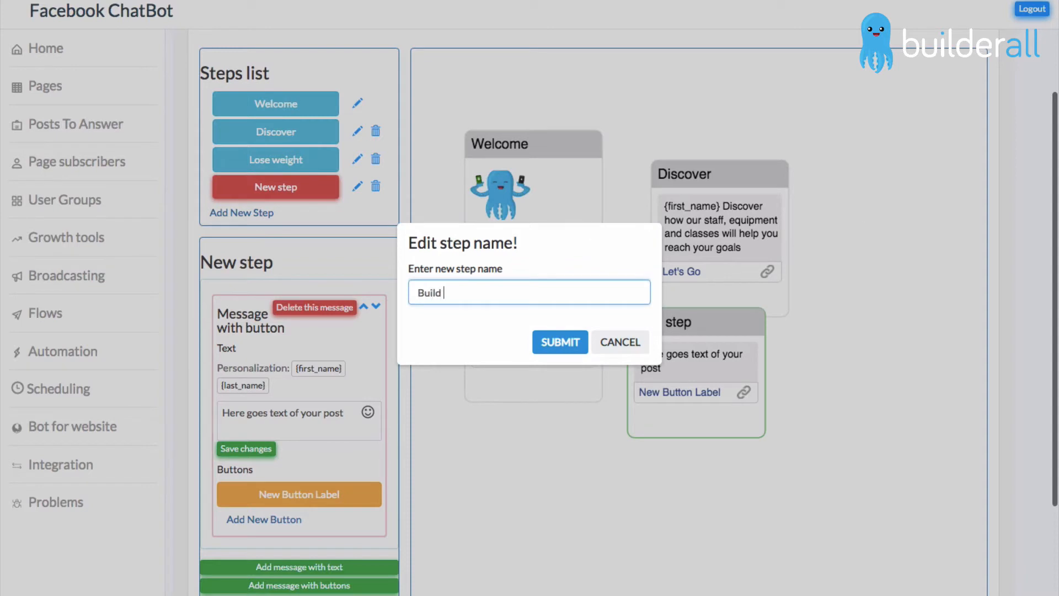
pyautogui.write('muscles')
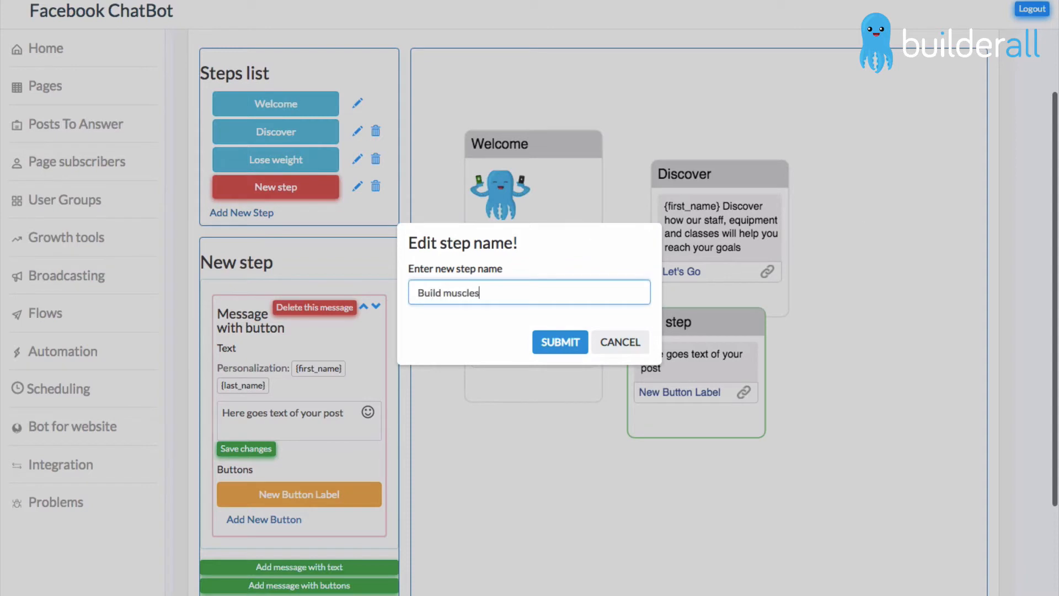
pyautogui.click(559, 342)
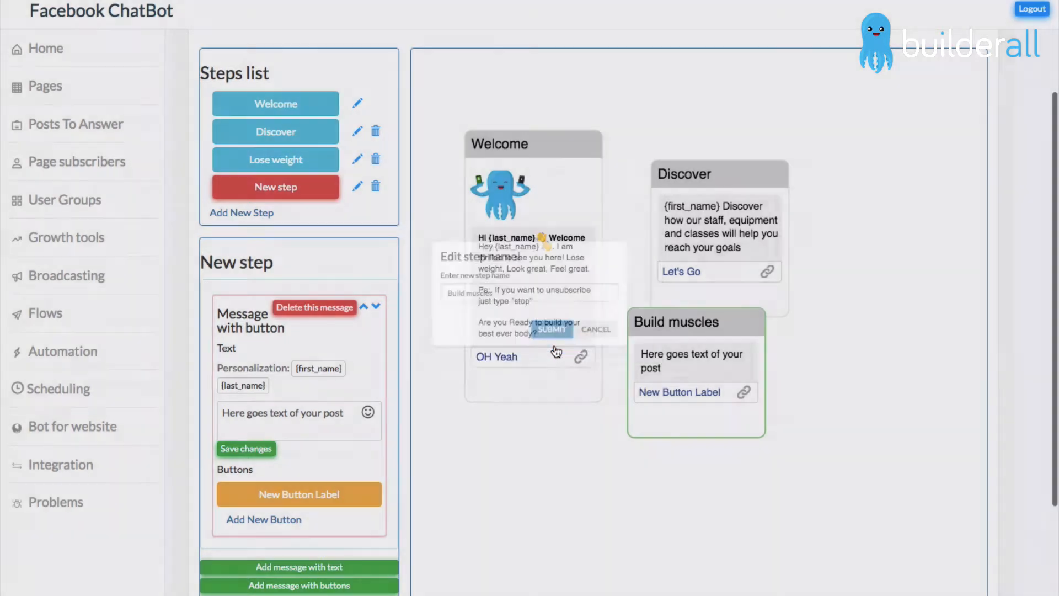
pyautogui.click(552, 330)
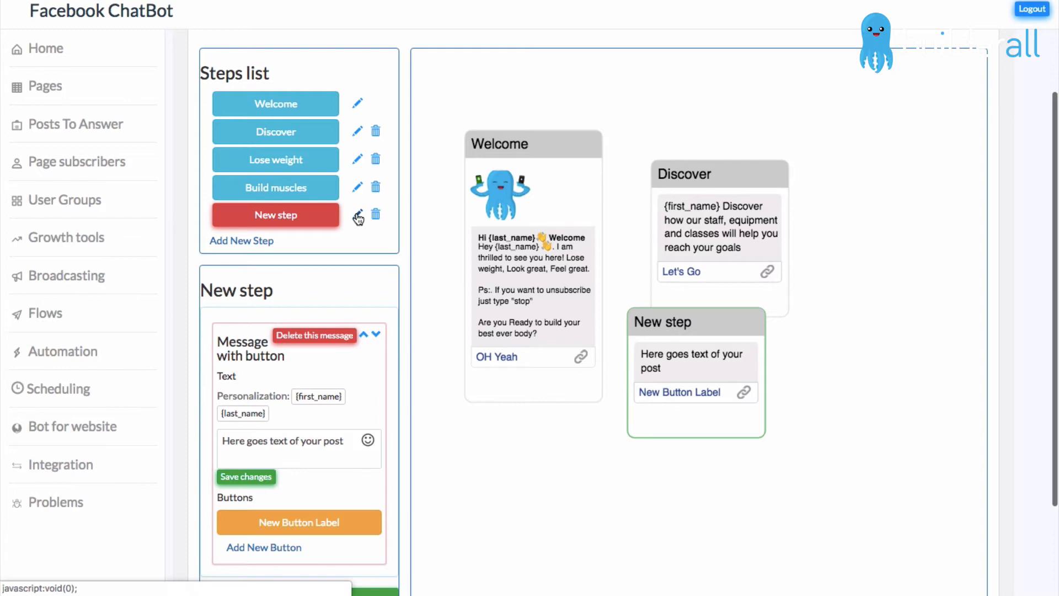
# Step: Rename the newest step to 'Training Video's'
pyautogui.click(356, 214)
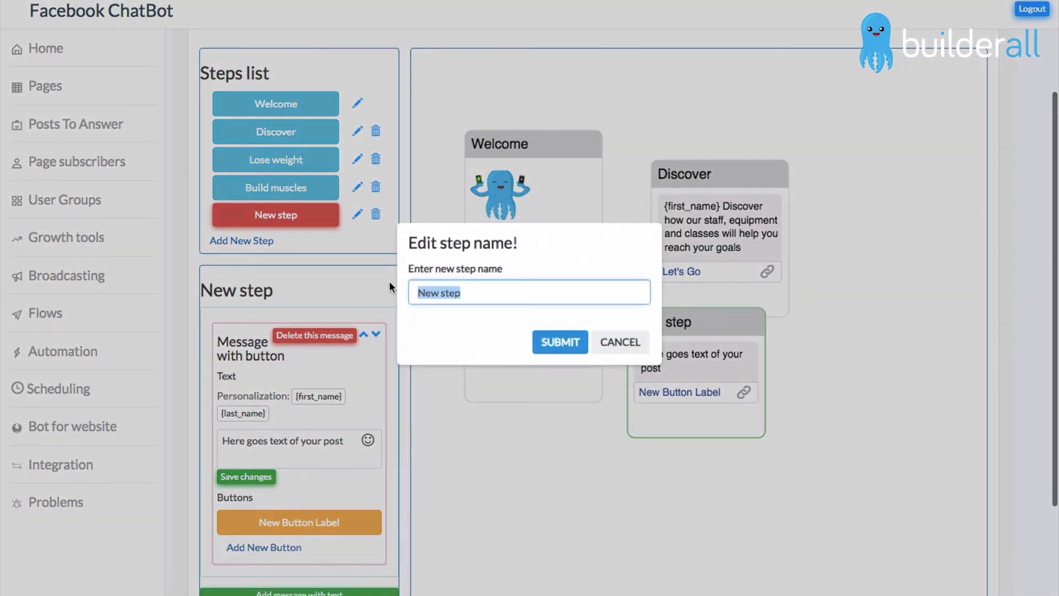
pyautogui.write("Training Video's")
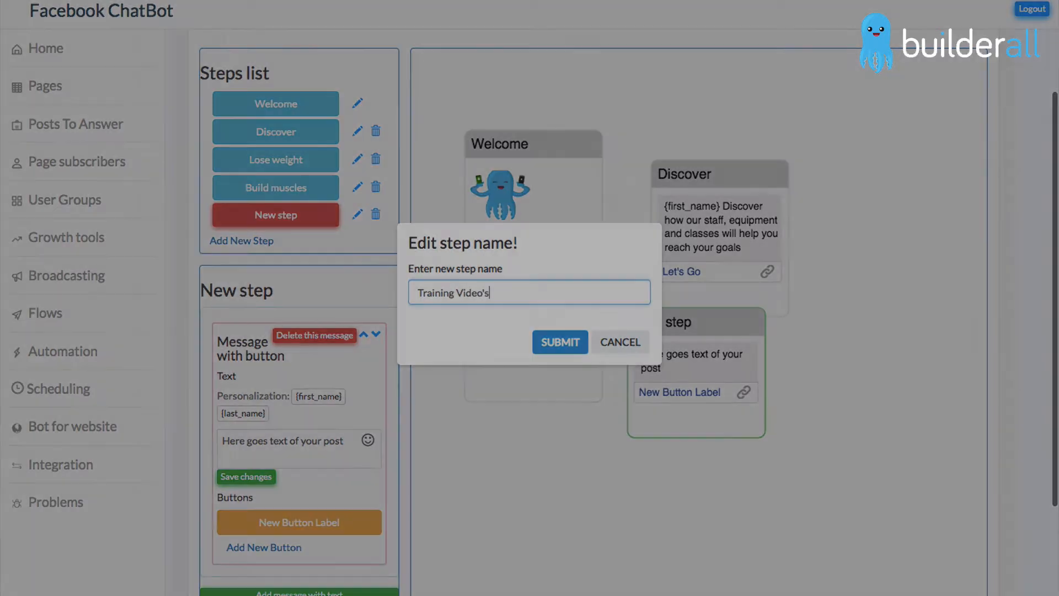
pyautogui.click(559, 342)
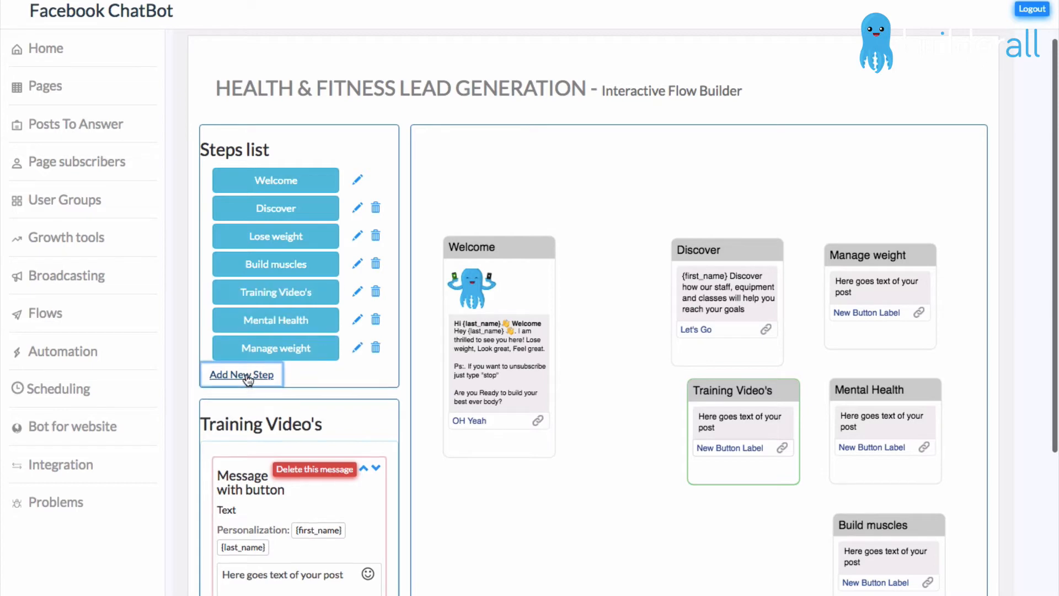
# Step: Create another step named 'Main menu'
pyautogui.click(241, 374)
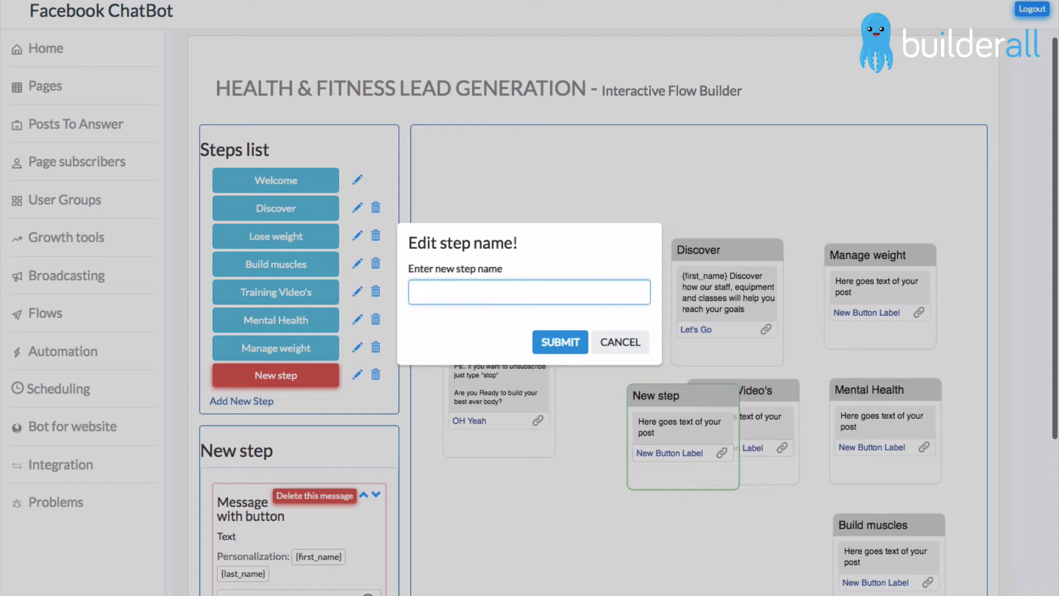
pyautogui.write('Main men')
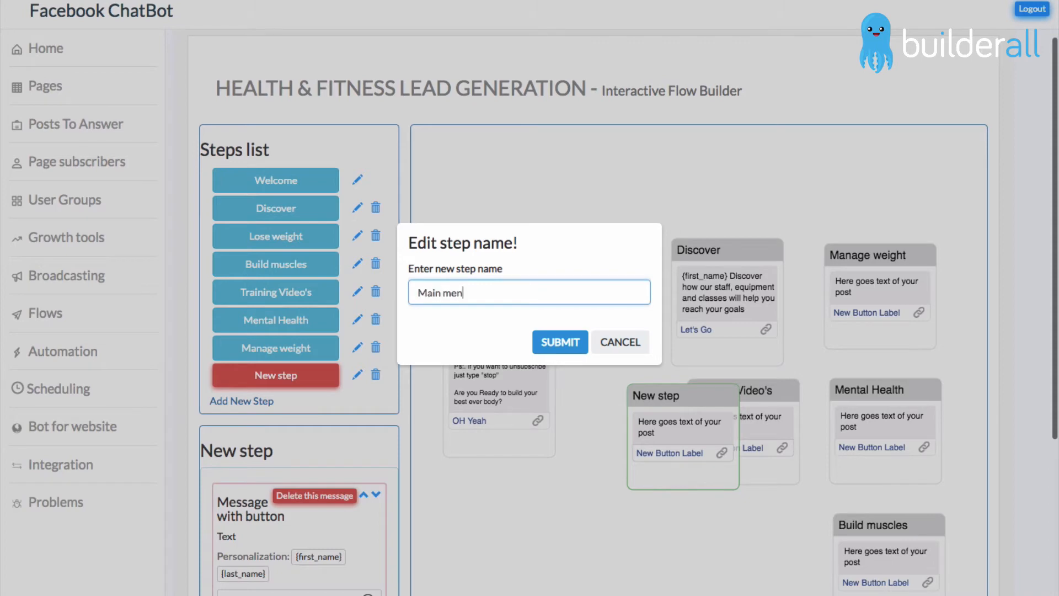
pyautogui.write('u')
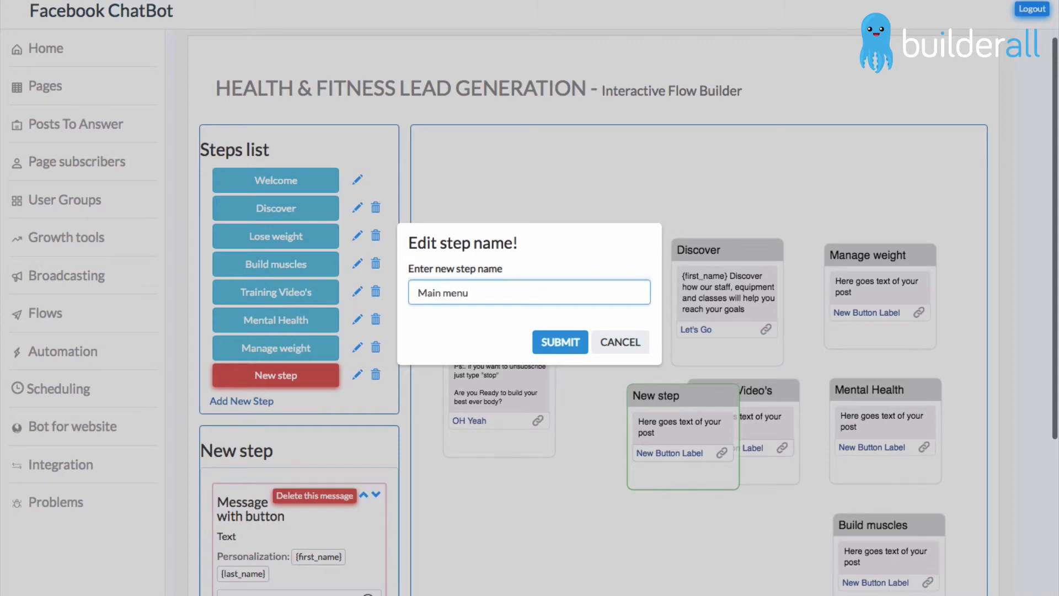
pyautogui.click(559, 342)
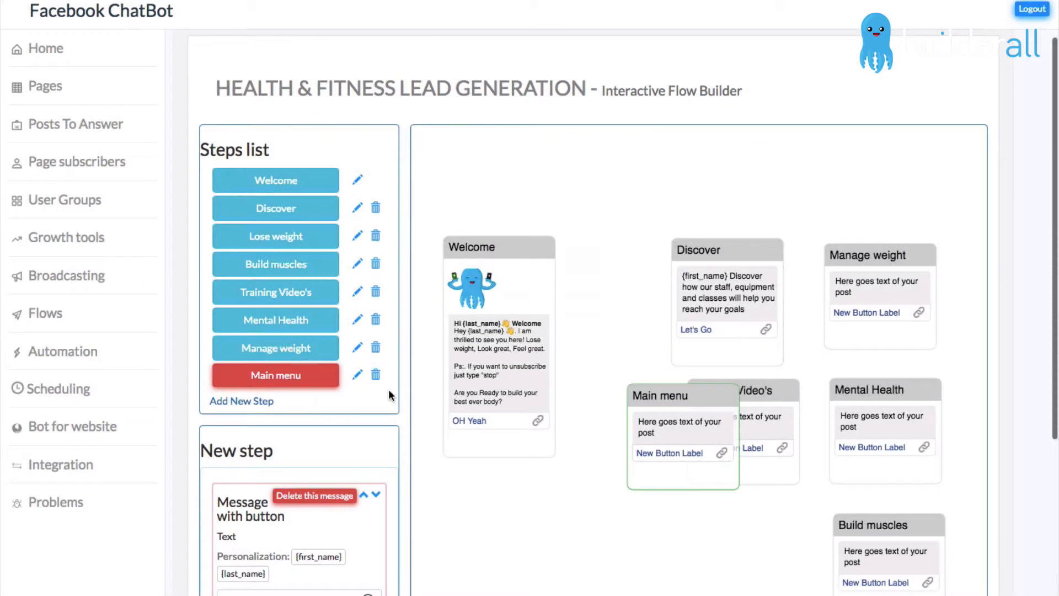
# Step: Begin the Main menu message with the {first_name} tag followed by 'Looking'
pyautogui.scroll(-3)
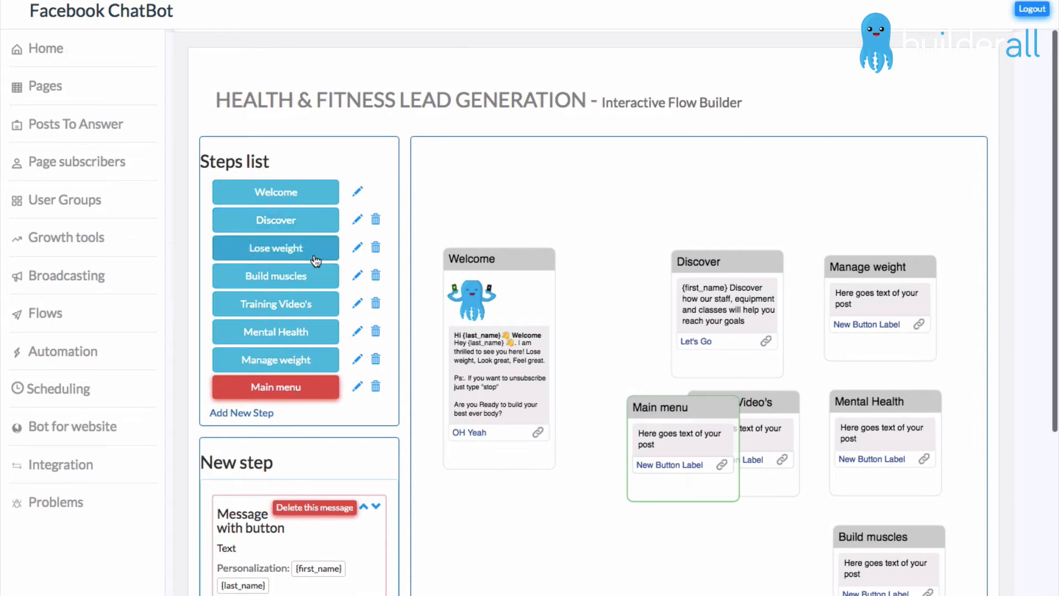
pyautogui.moveTo(299, 342)
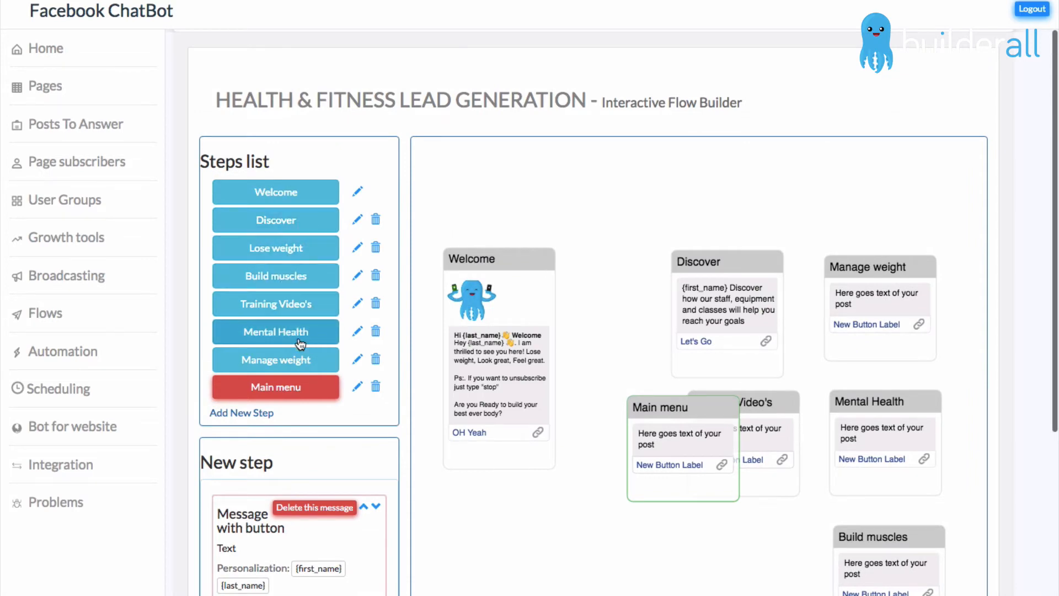
pyautogui.scroll(-3)
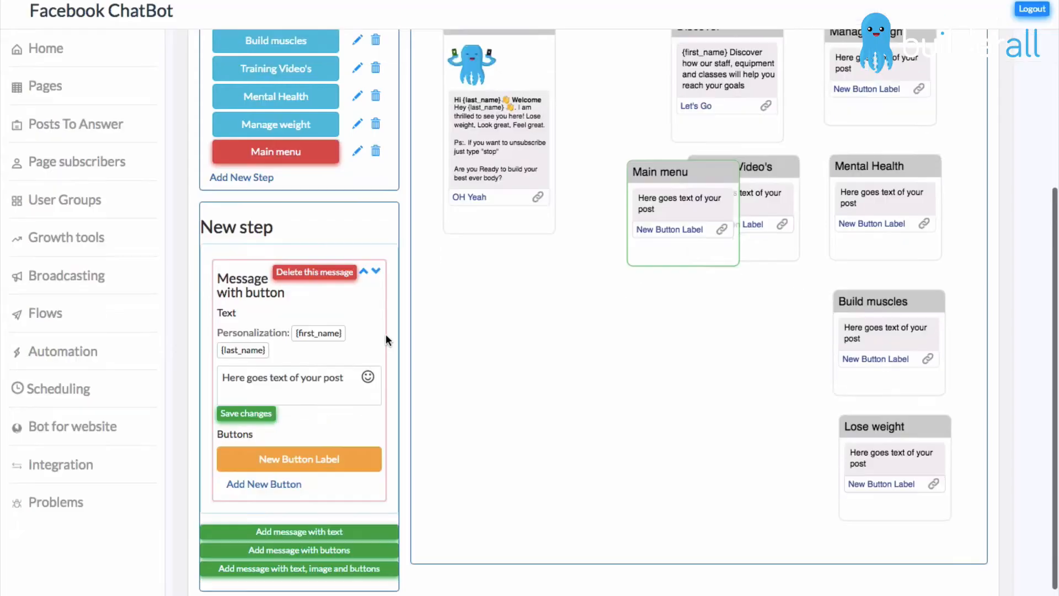
pyautogui.click(290, 377)
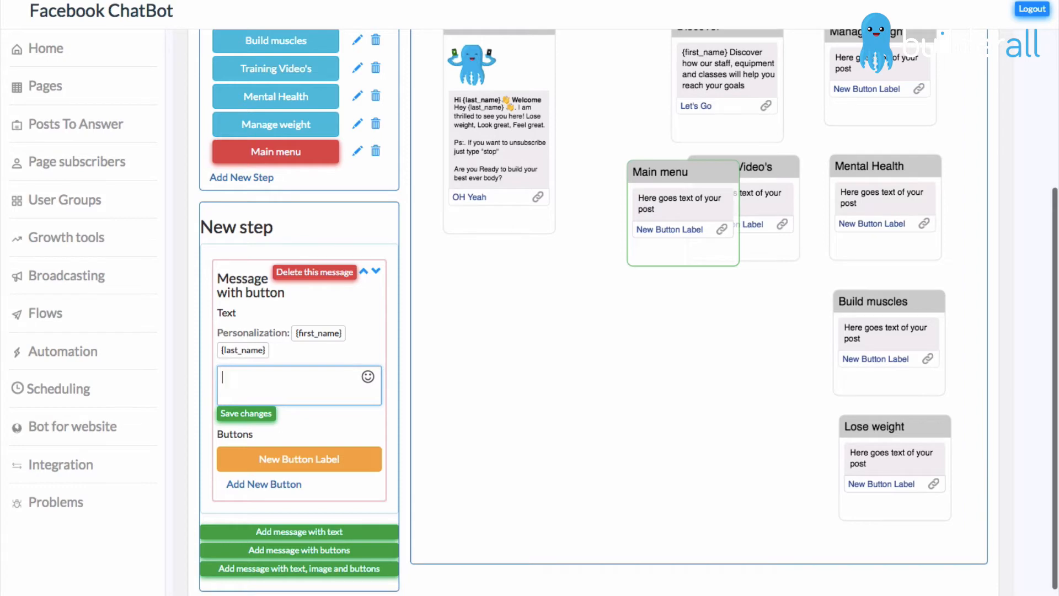
pyautogui.click(318, 332)
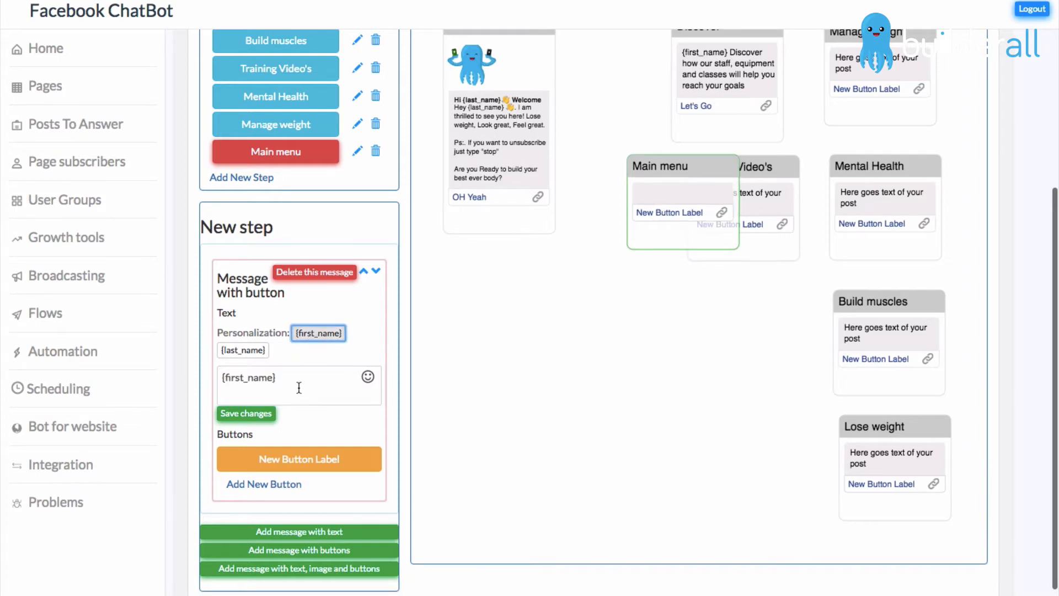
pyautogui.click(298, 377)
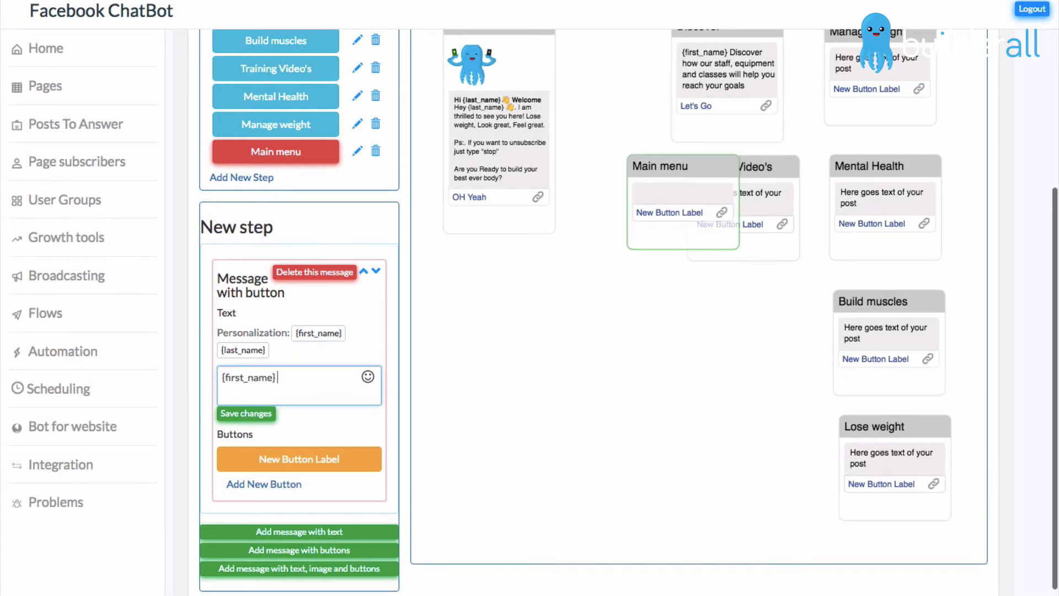
pyautogui.write('Looking')
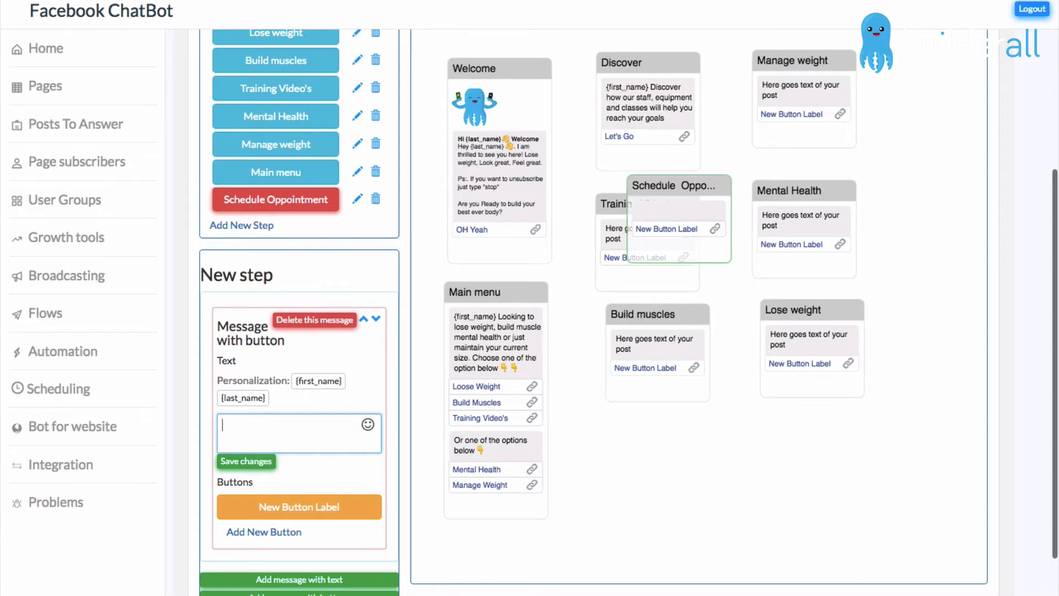
# Step: Write the Schedule Oppointment message: 'Schedule a appointment for your free training'
pyautogui.write('Schedule a')
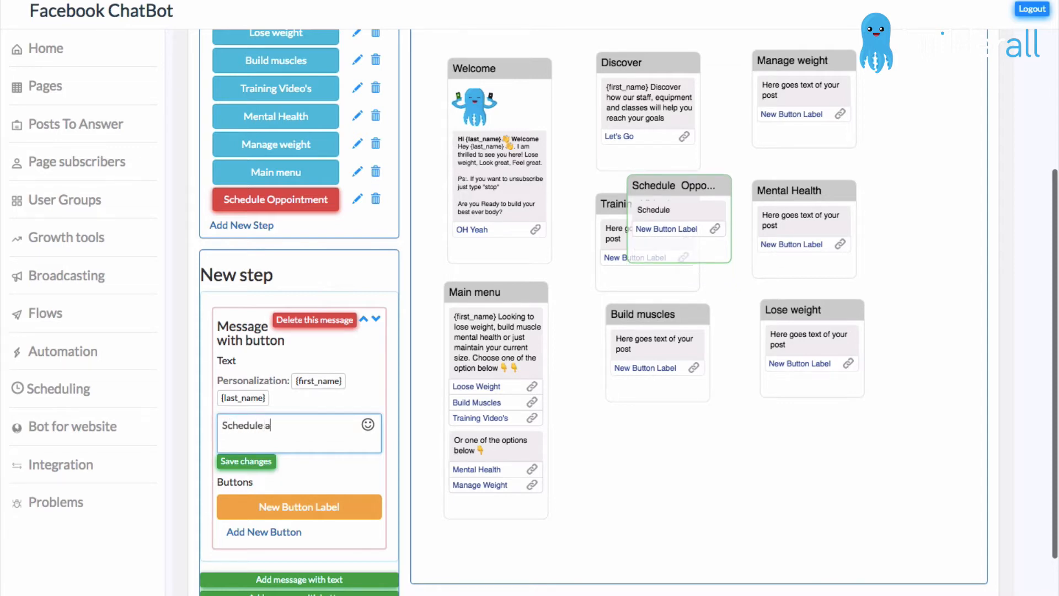
pyautogui.write('appointment for your free')
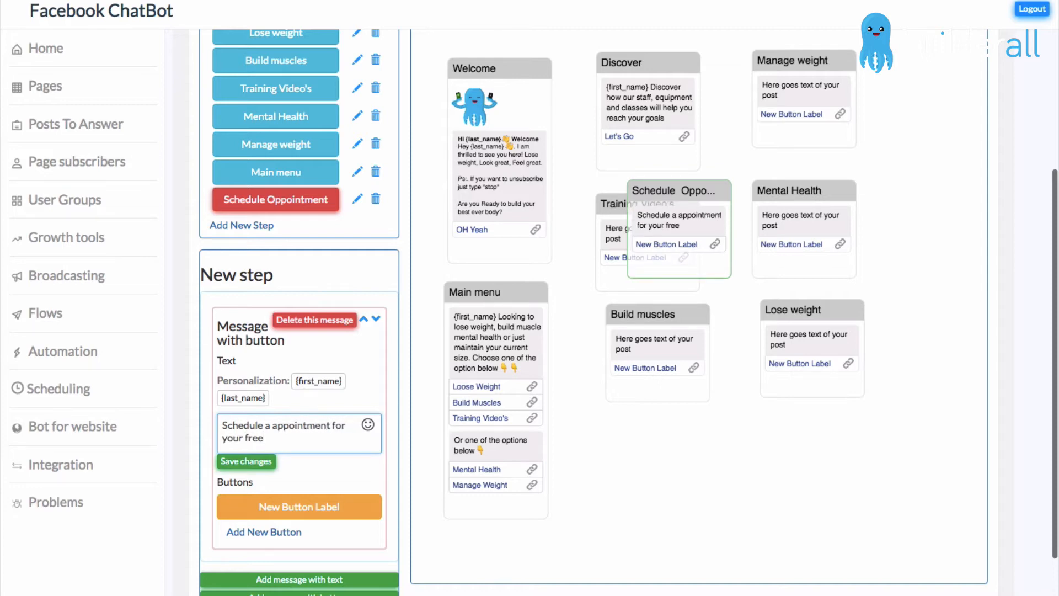
pyautogui.write('trainin')
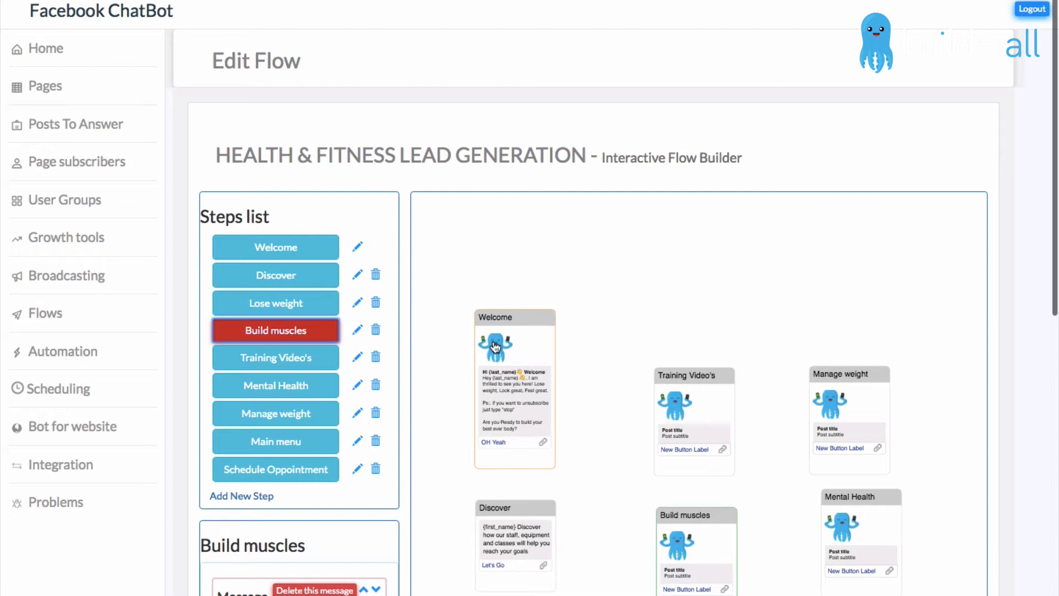
pyautogui.moveTo(275, 441)
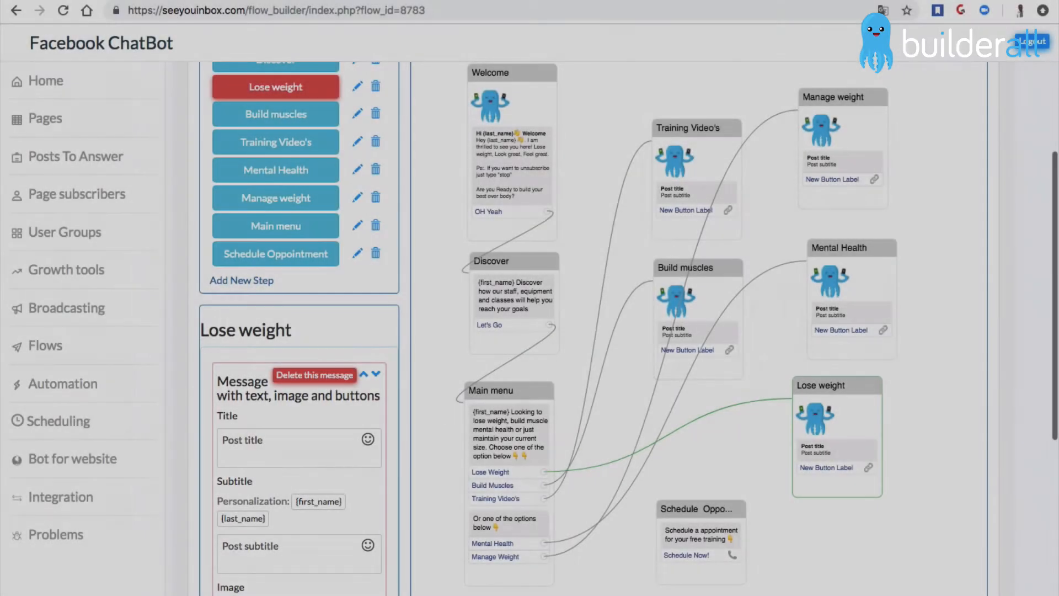
# Step: Scroll down the flow and open the Schedule Oppointment step for editing
pyautogui.scroll(-3)
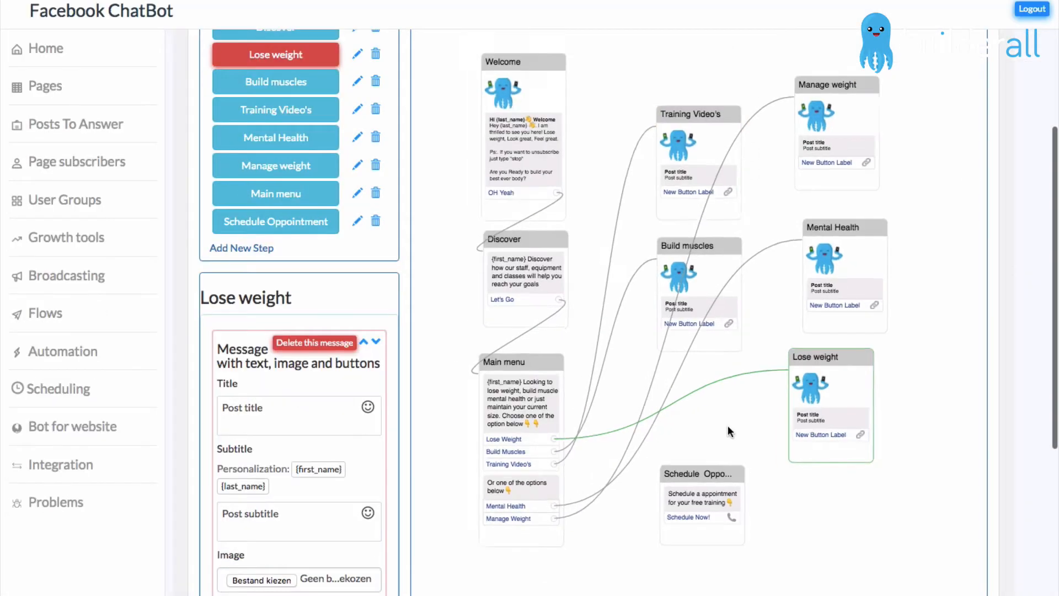
pyautogui.scroll(-3)
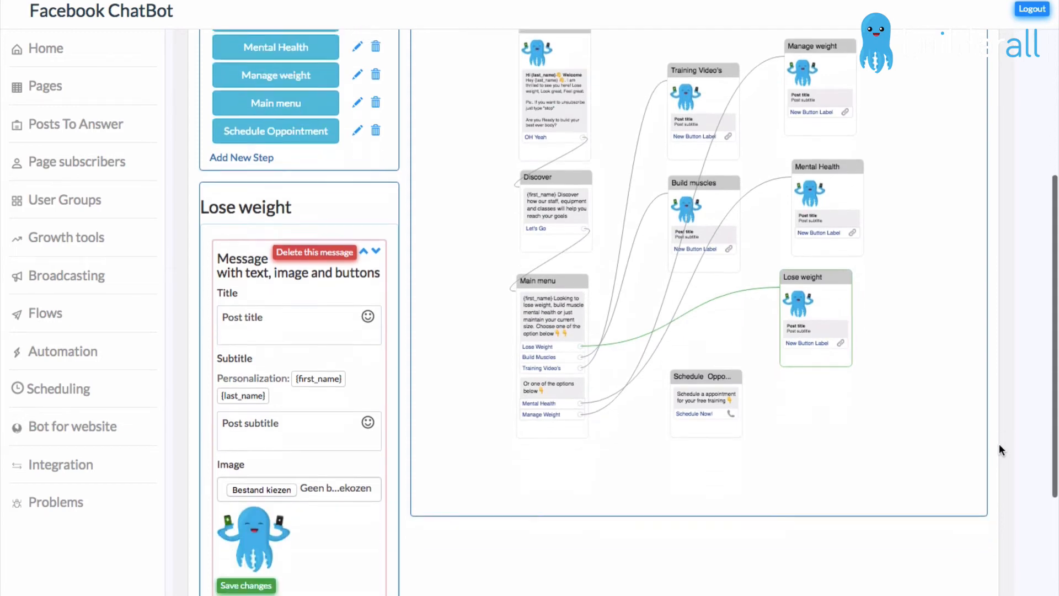
pyautogui.scroll(-3)
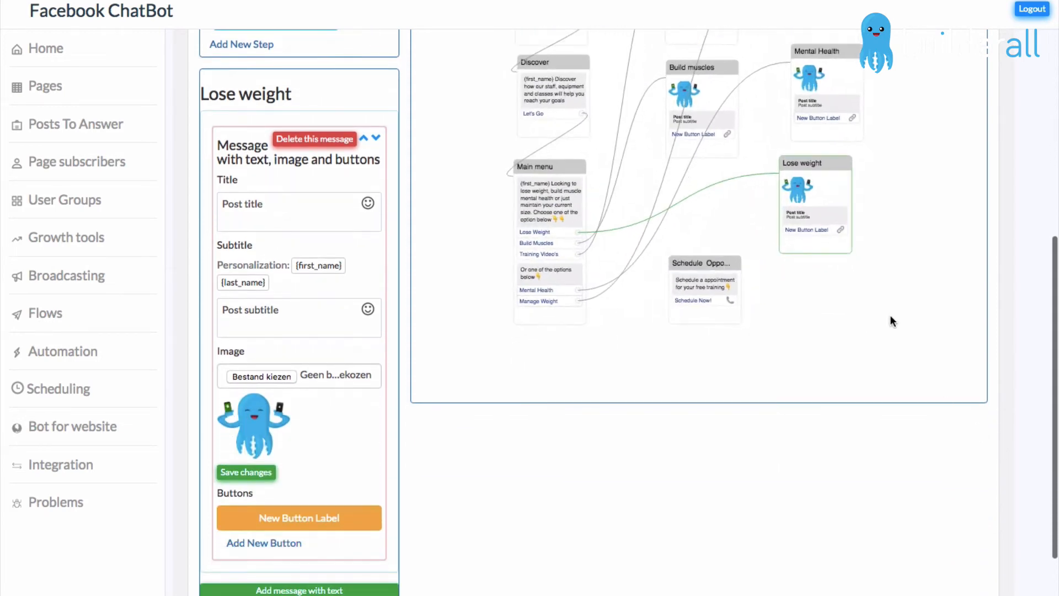
pyautogui.click(275, 199)
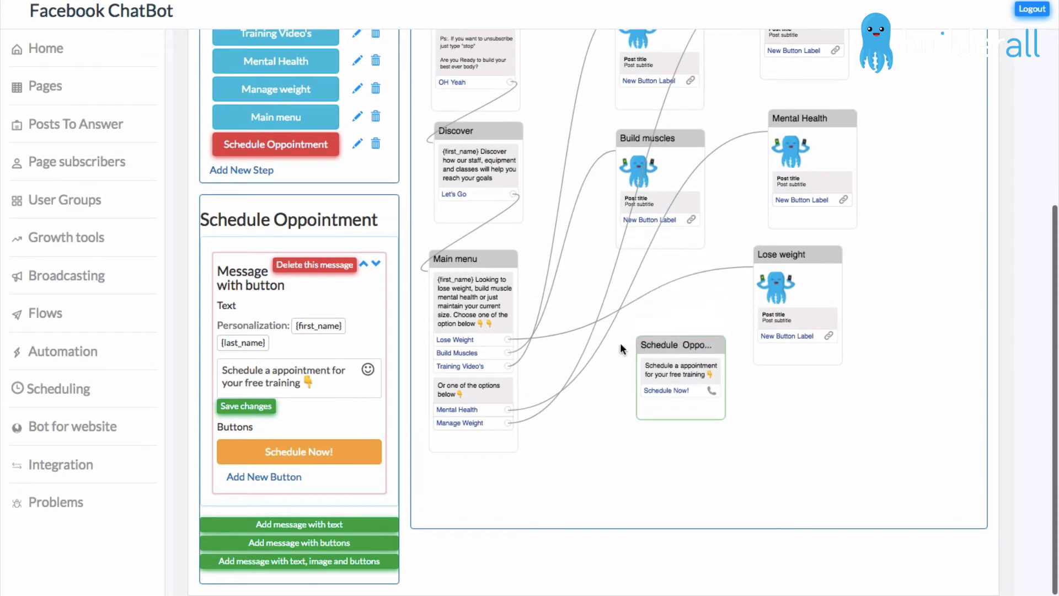
pyautogui.moveTo(652, 339)
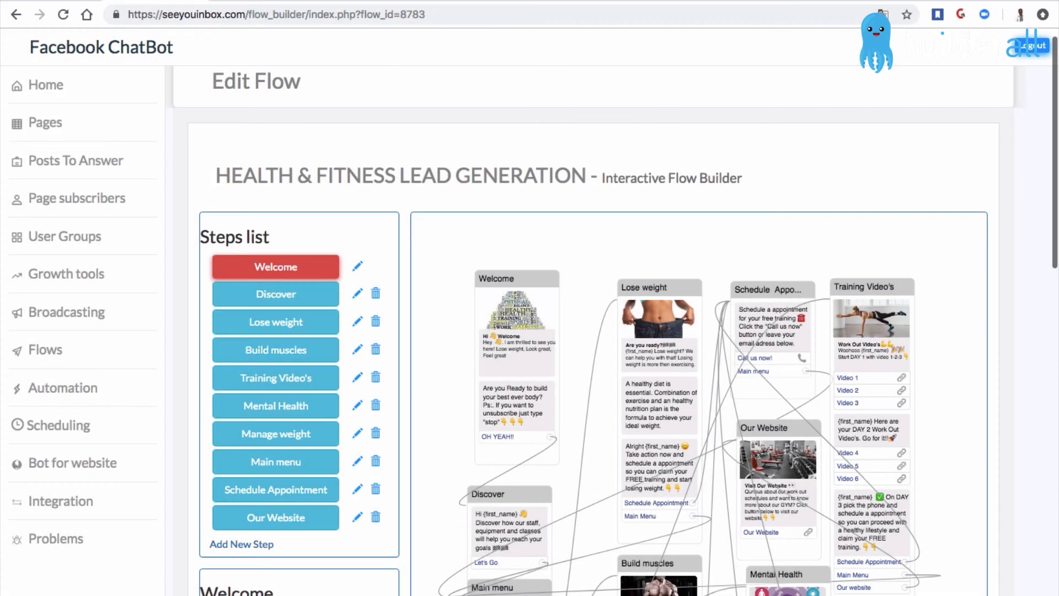
pyautogui.scroll(-3)
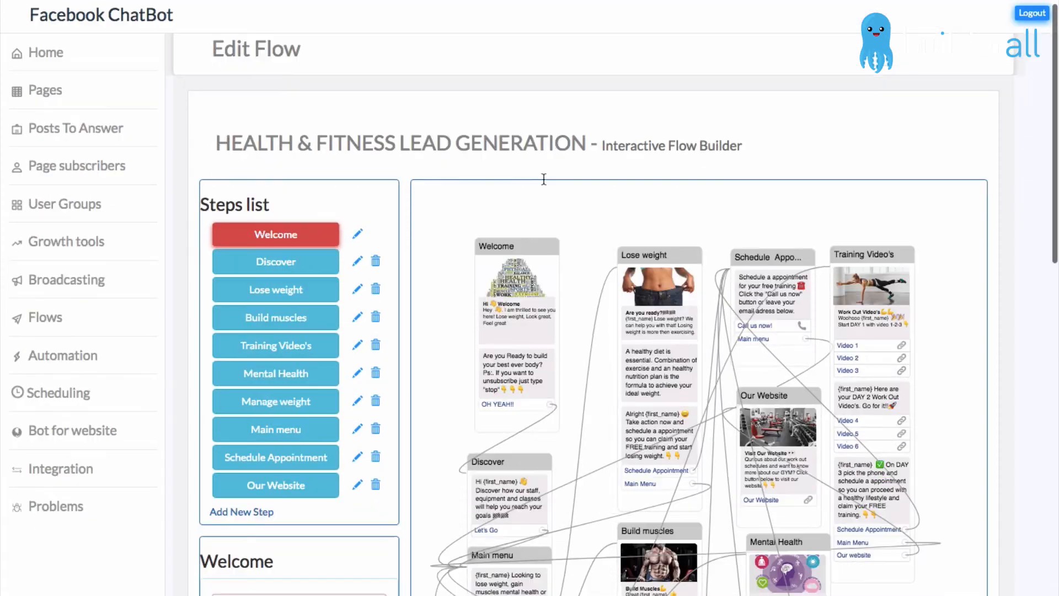
pyautogui.scroll(-3)
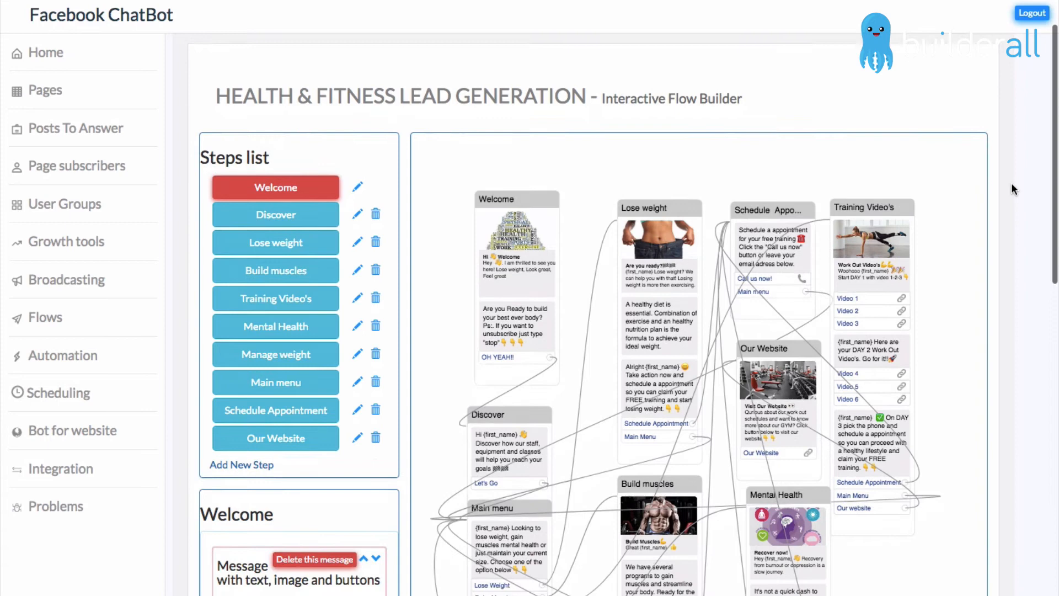
pyautogui.scroll(-3)
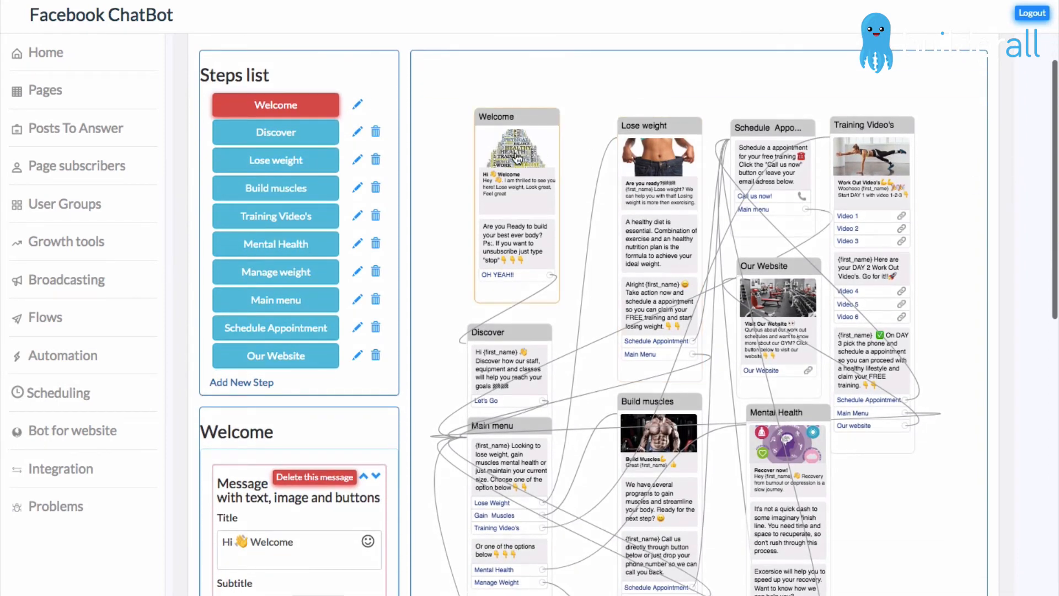
pyautogui.moveTo(521, 300)
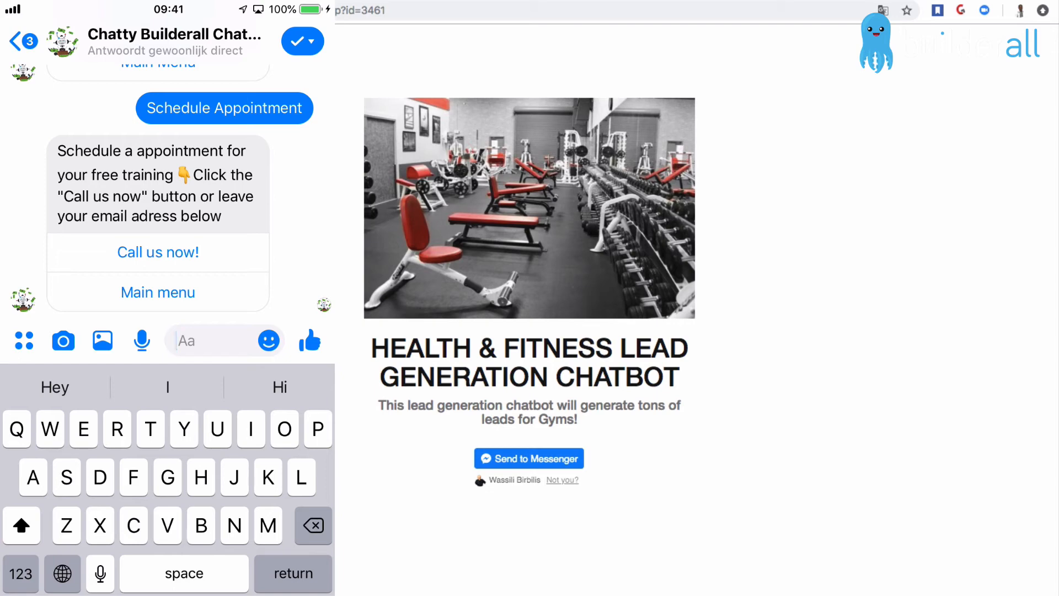
# Step: Subscribe via Send to Messenger and scroll through the bot's Welcome card and follow-up
pyautogui.scroll(-3)
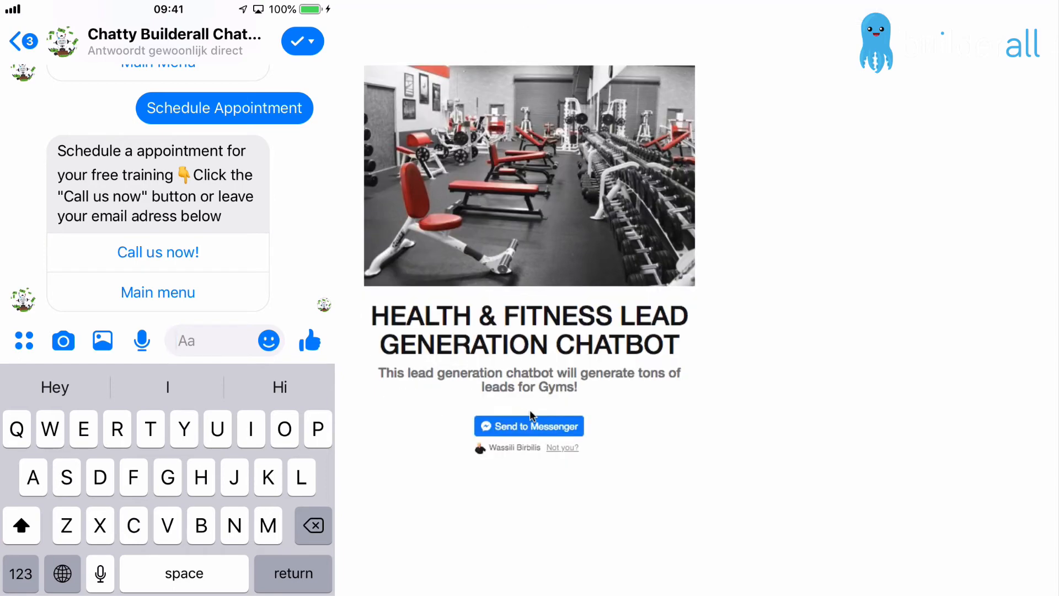
pyautogui.click(529, 425)
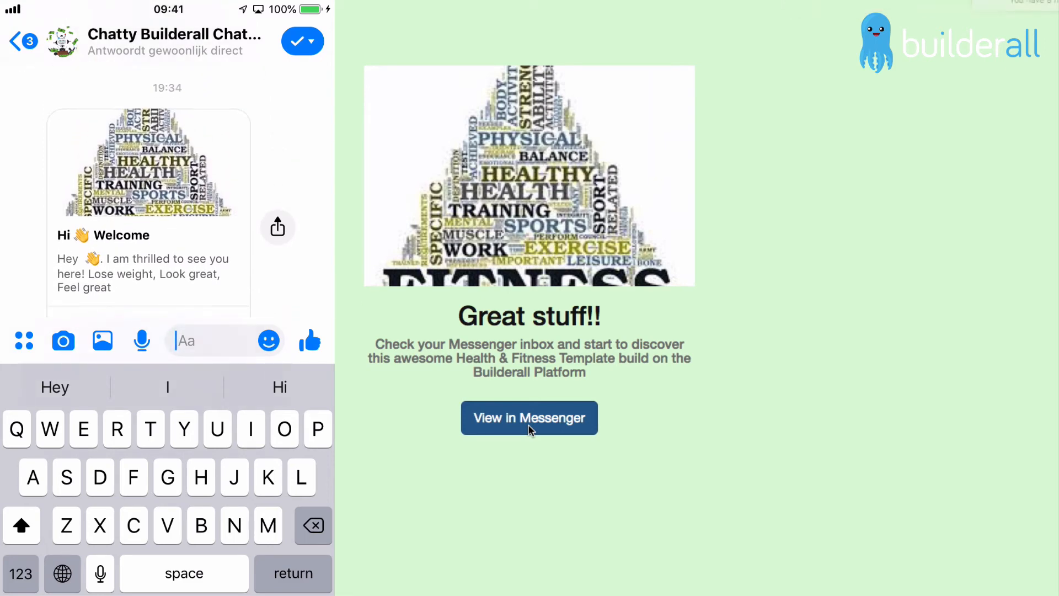
pyautogui.scroll(-3)
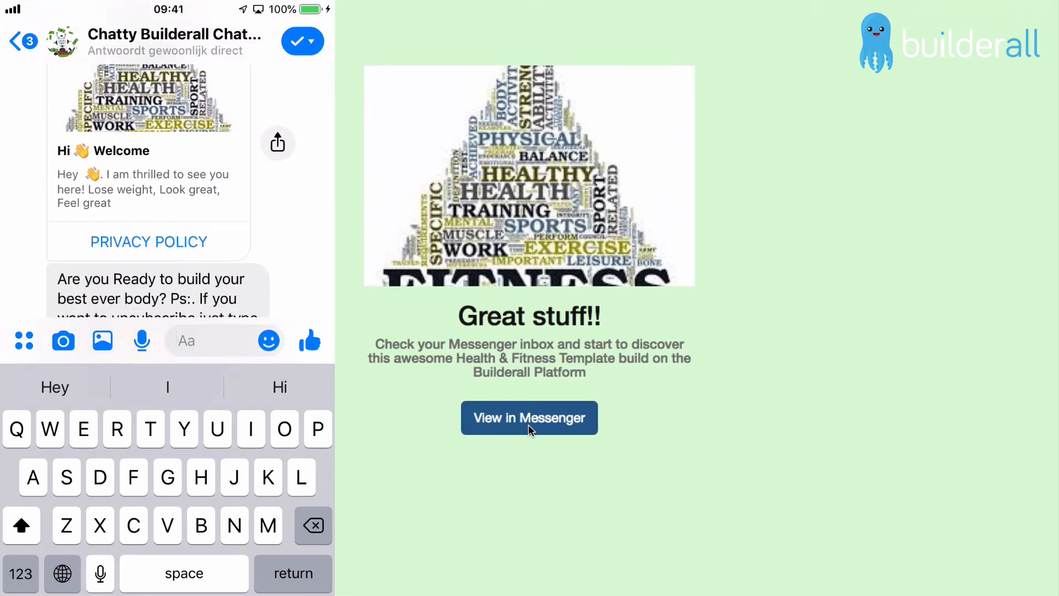
pyautogui.click(529, 418)
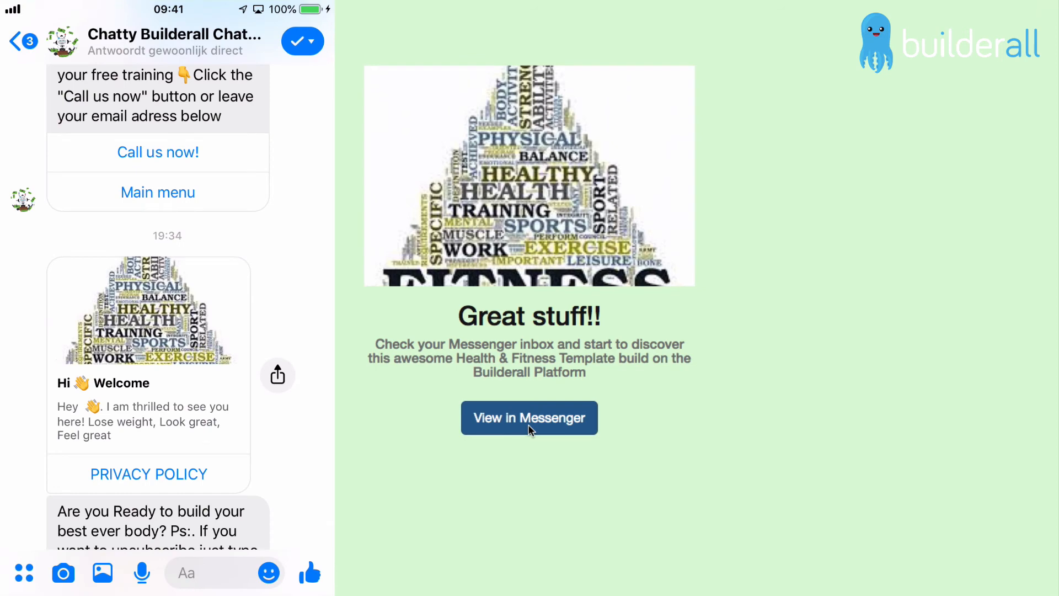
pyautogui.scroll(-3)
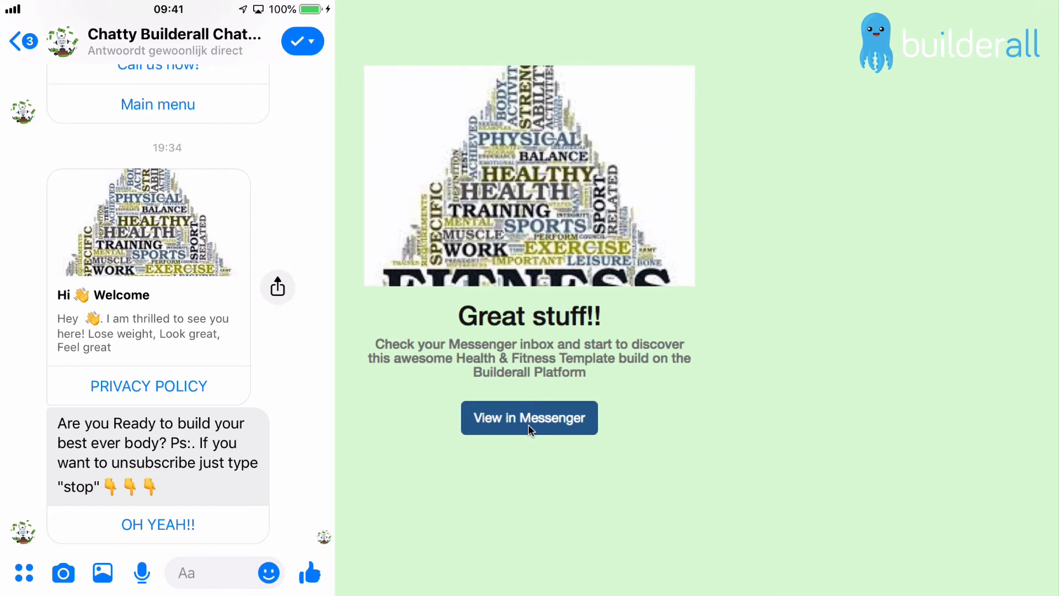
pyautogui.click(159, 524)
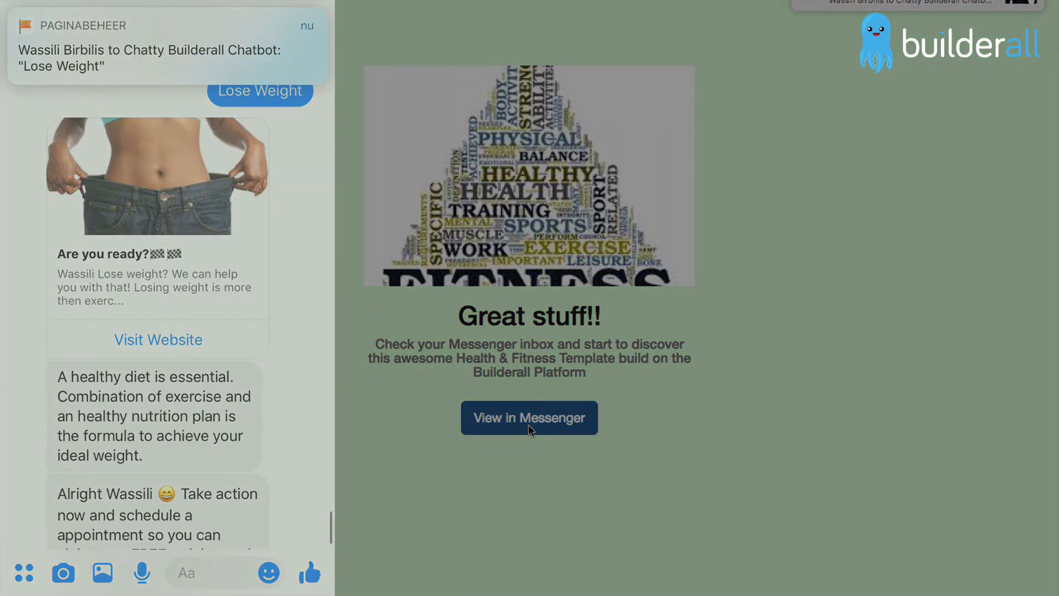
# Step: Choose the Lose Weight quick reply in the Messenger conversation
pyautogui.click(529, 418)
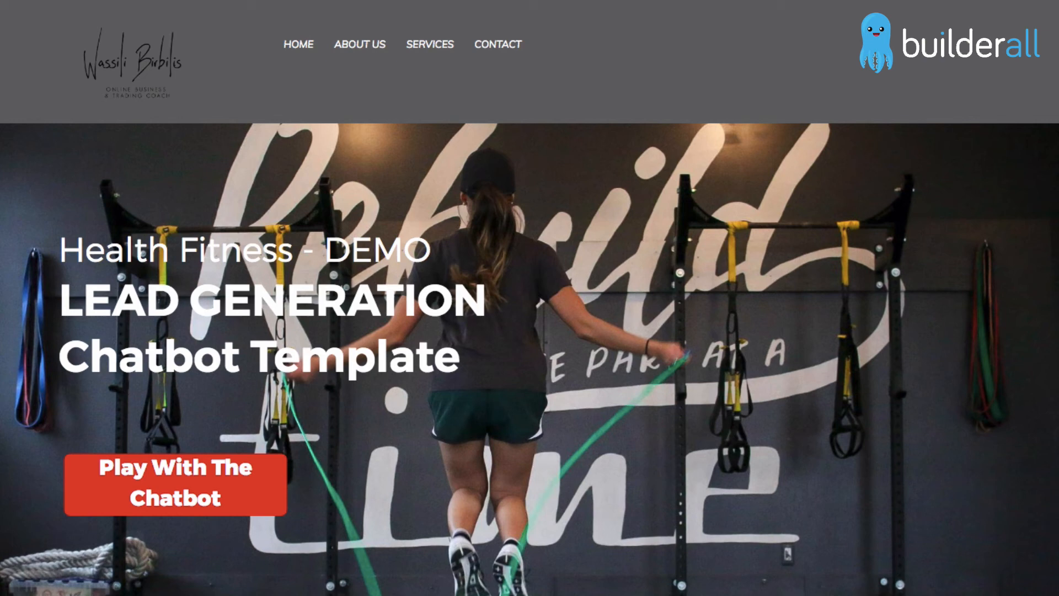
pyautogui.moveTo(635, 126)
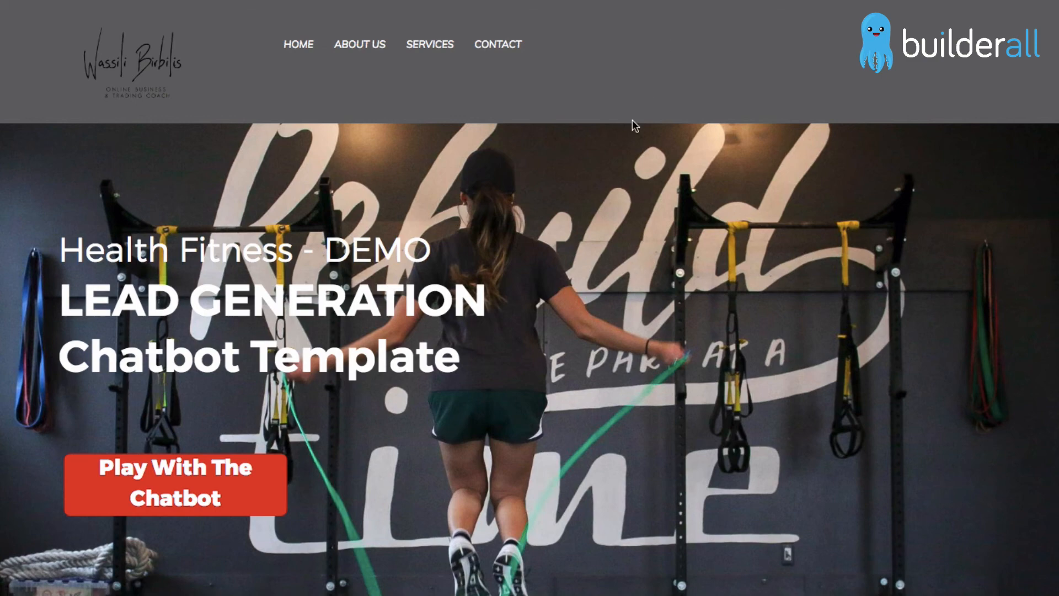
pyautogui.scroll(-3)
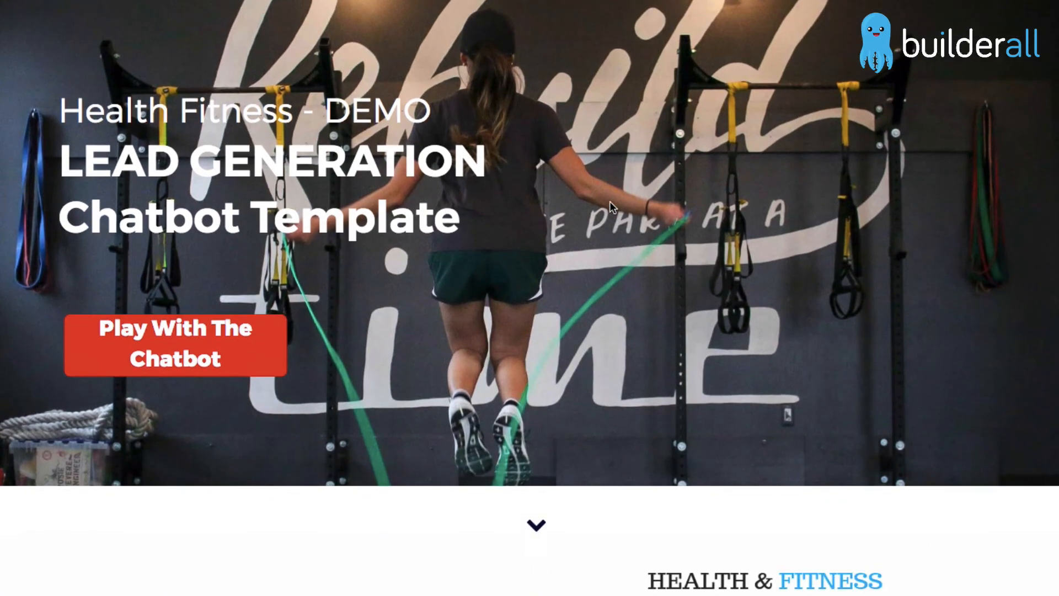
pyautogui.moveTo(325, 339)
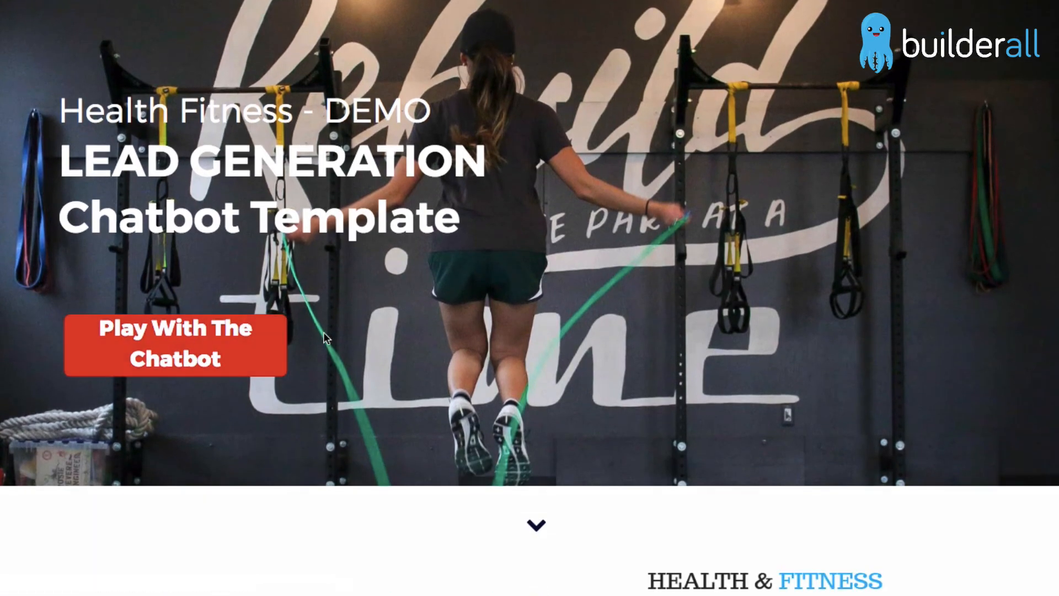
pyautogui.scroll(-3)
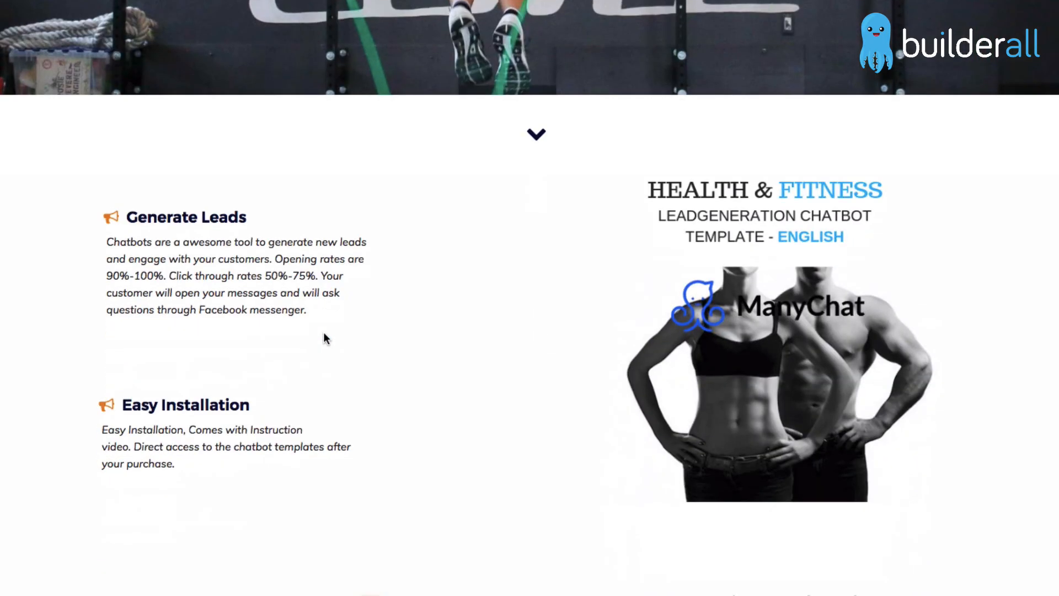
pyautogui.scroll(-3)
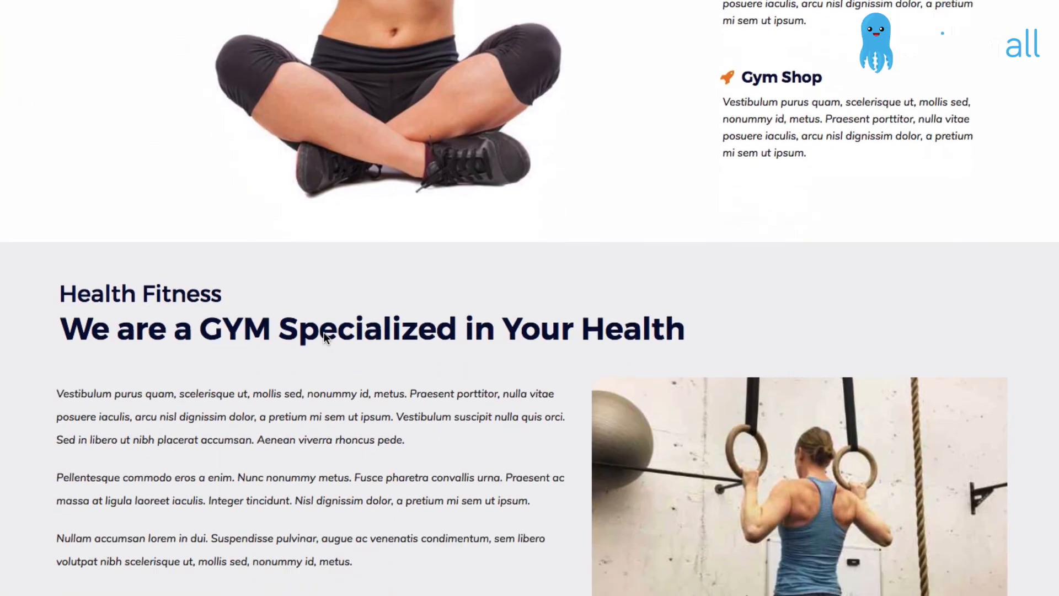
pyautogui.scroll(-3)
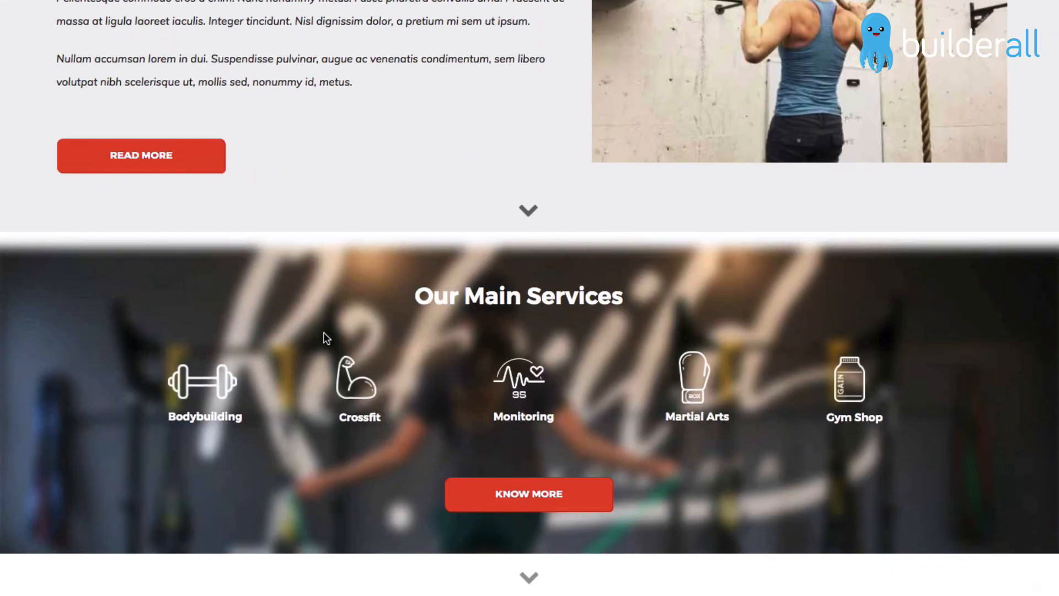
pyautogui.scroll(-3)
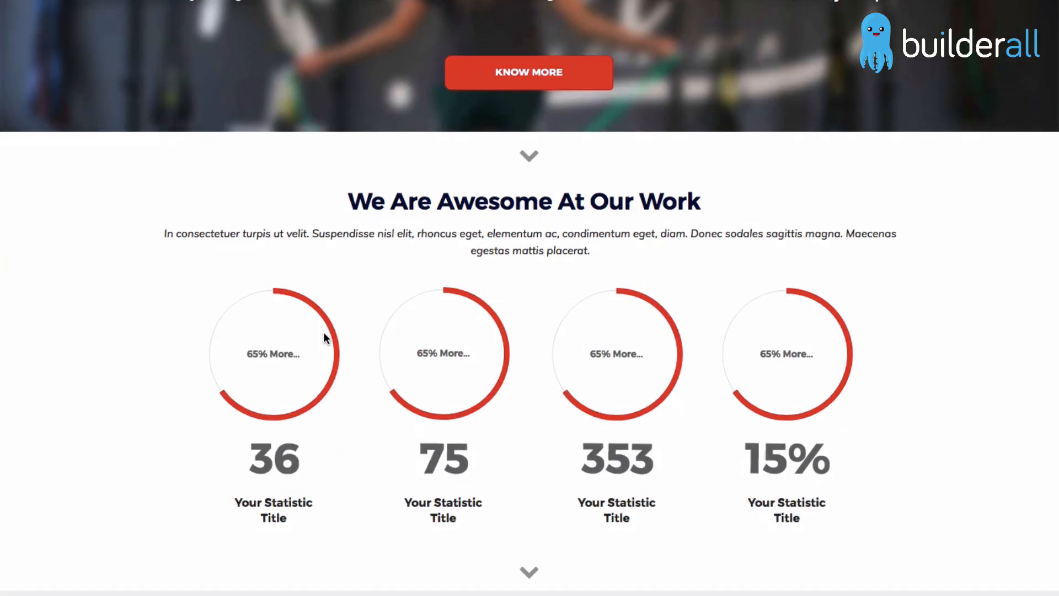
pyautogui.scroll(-3)
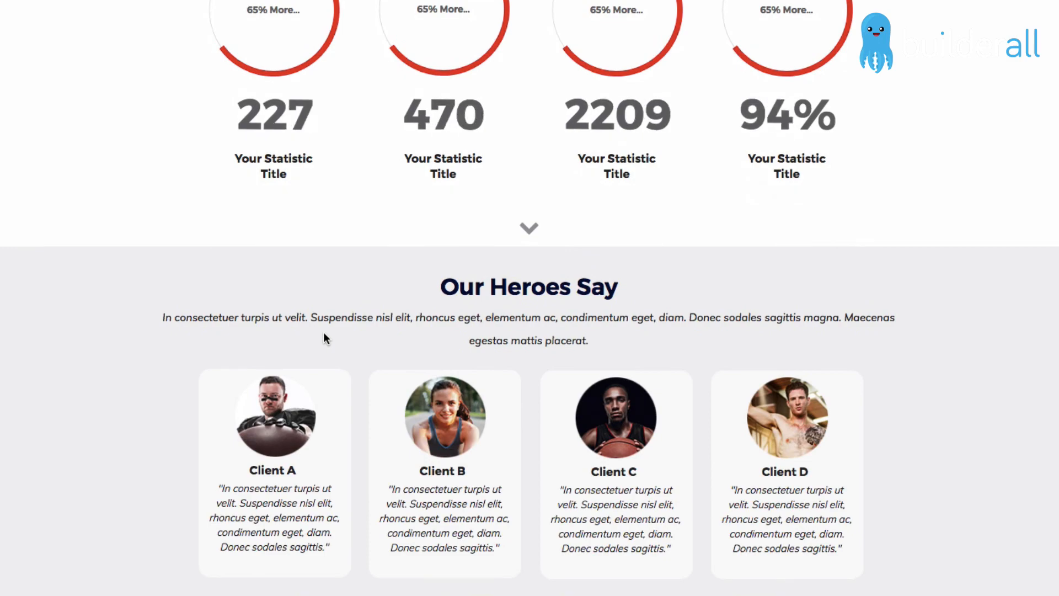
pyautogui.scroll(-3)
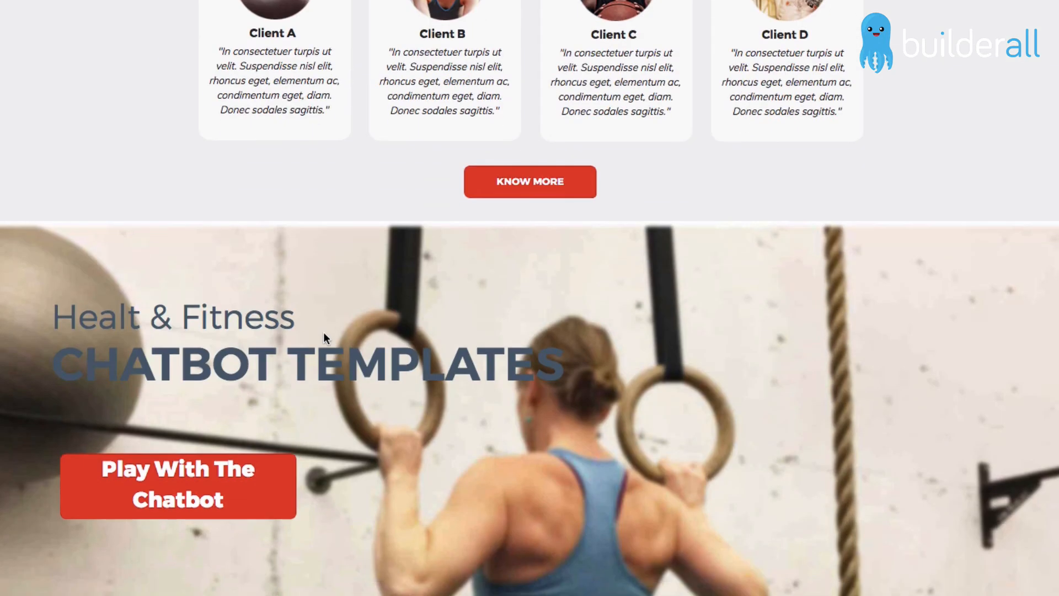
pyautogui.scroll(-3)
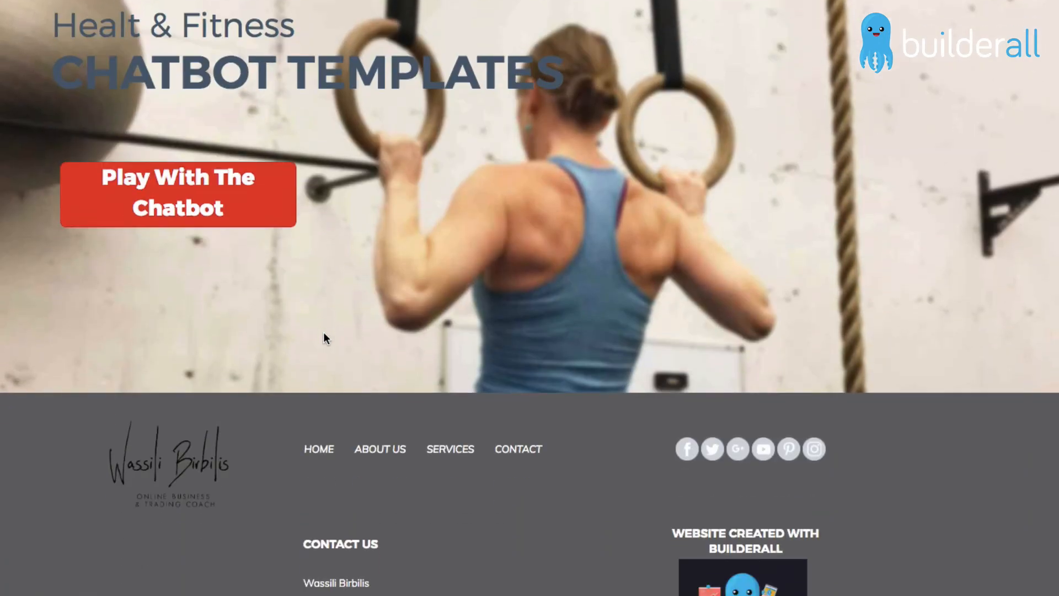
pyautogui.scroll(-3)
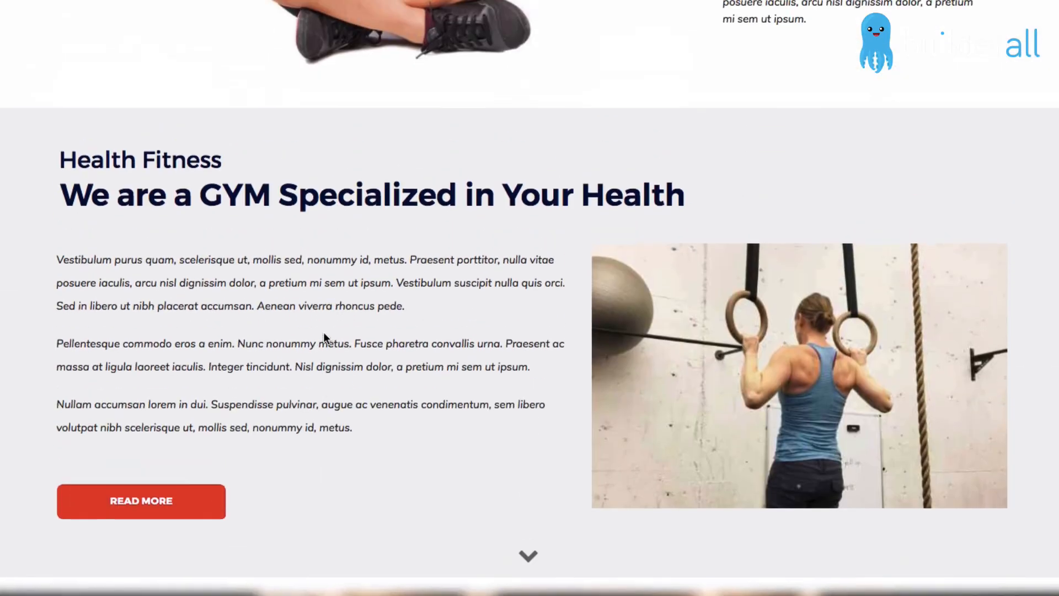
pyautogui.scroll(3)
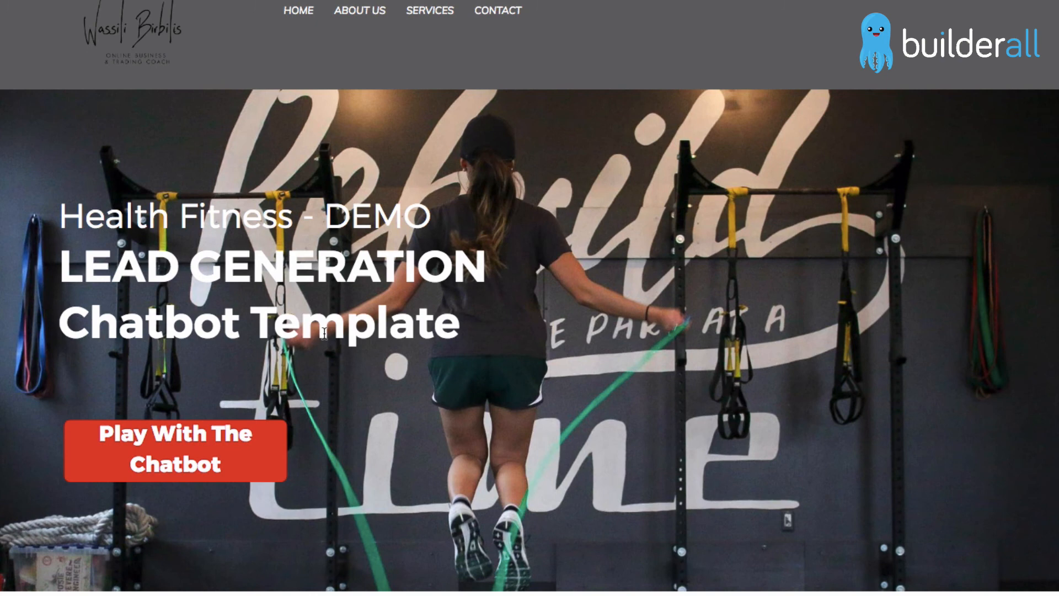